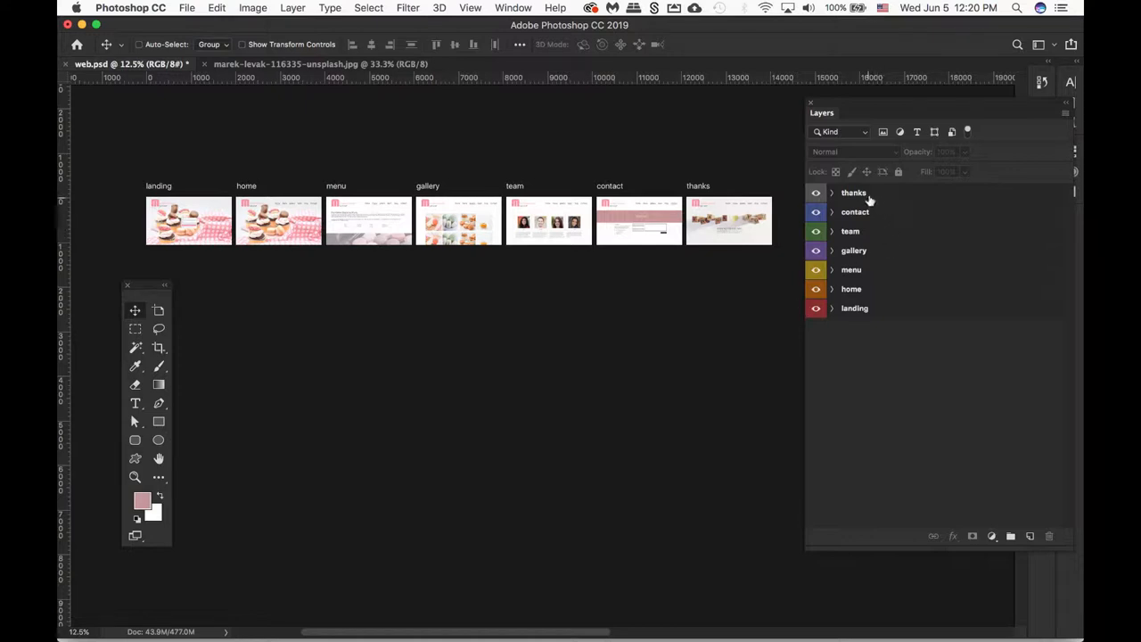
Clear the column guides from the thanks artboard
{"action": "left_click", "coordinate": [853, 193]}
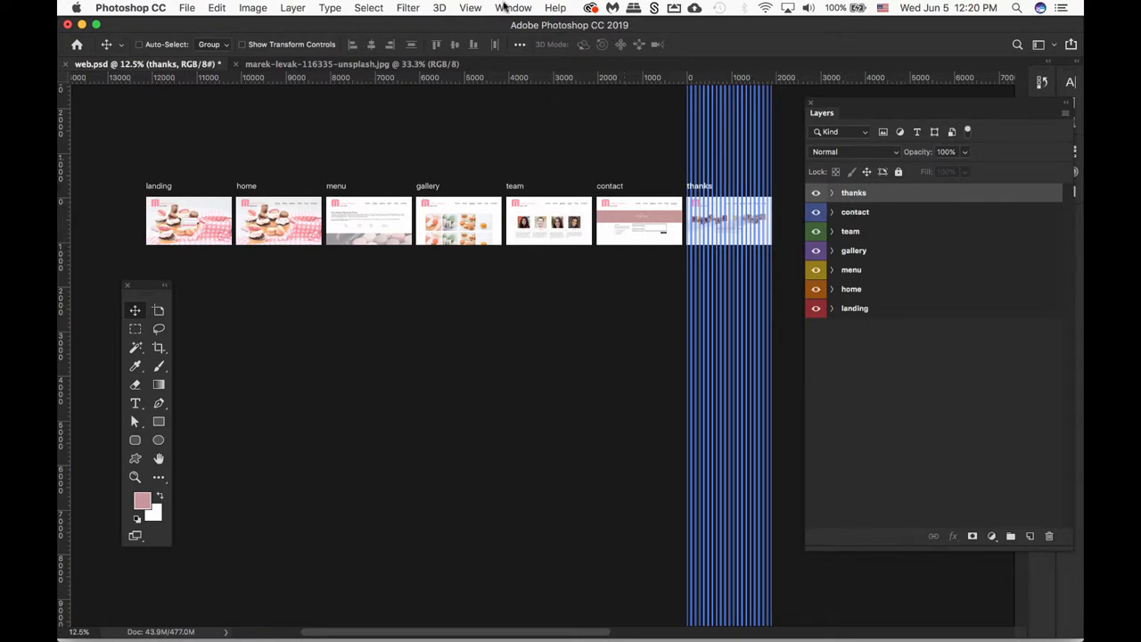
{"action": "left_click", "coordinate": [470, 8]}
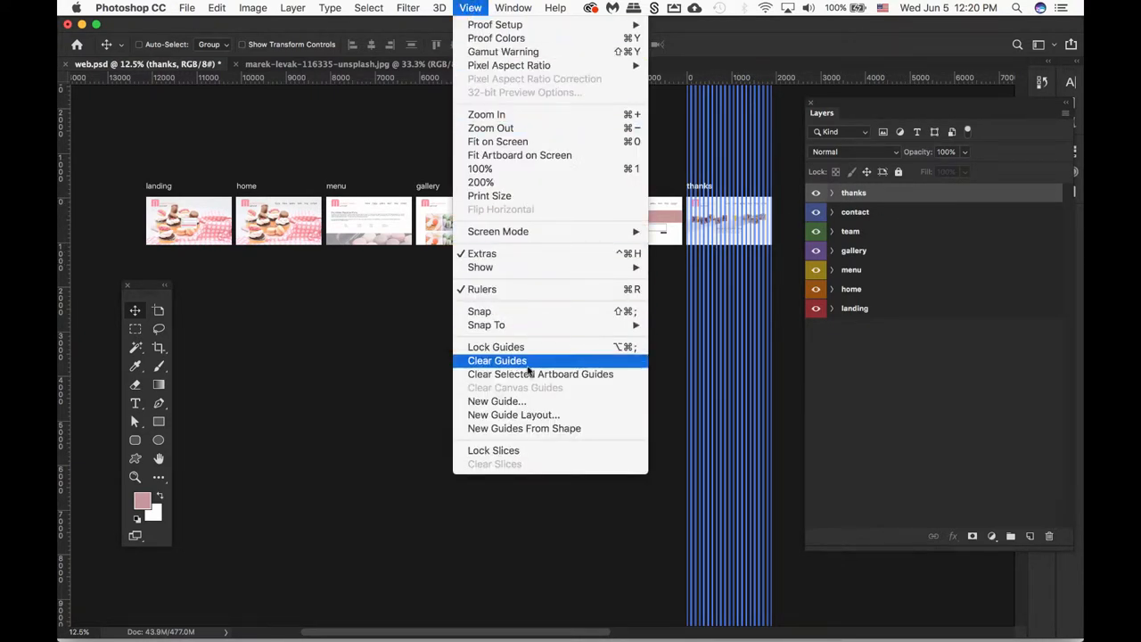
{"action": "left_click", "coordinate": [497, 360]}
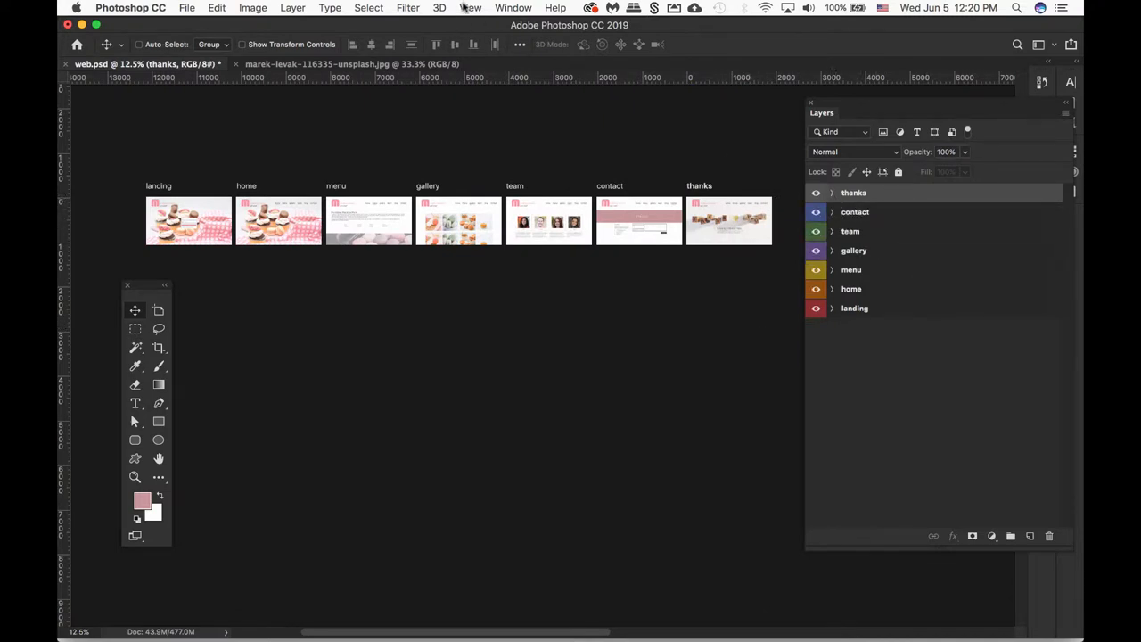
Check the New Guide Layout dialog, close it, and select the team artboard
{"action": "left_click", "coordinate": [469, 7]}
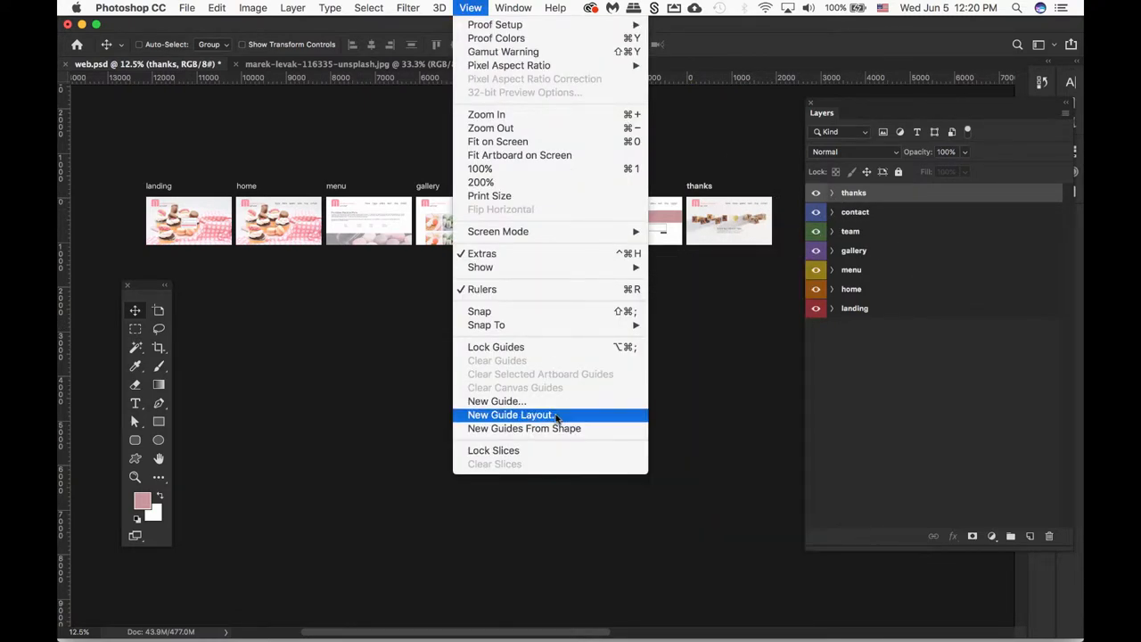
{"action": "left_click", "coordinate": [510, 414]}
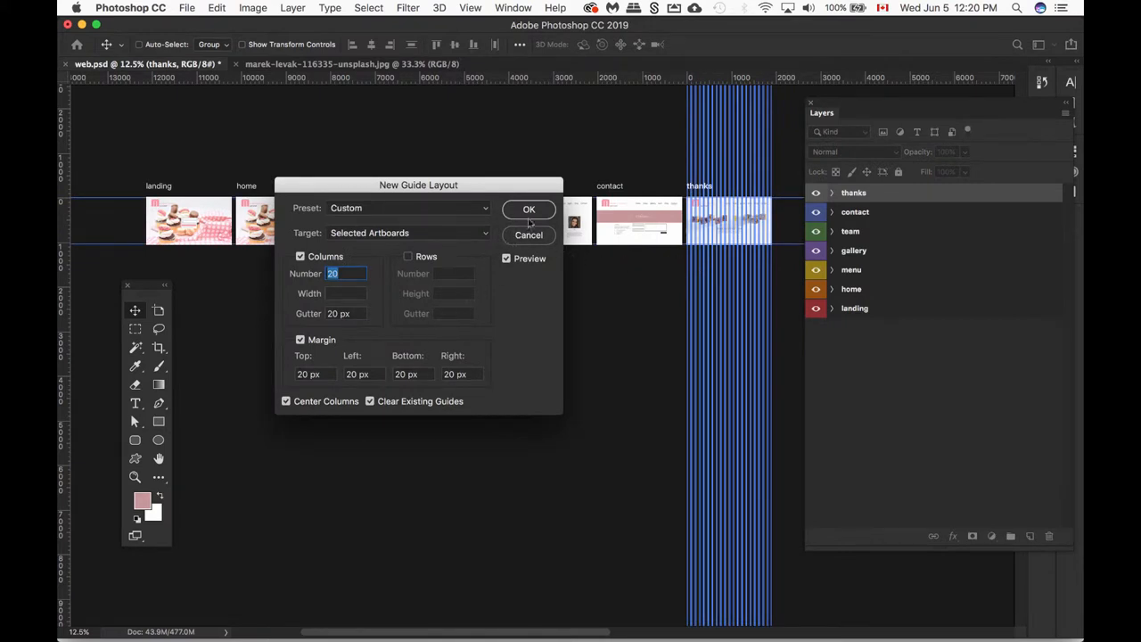
{"action": "left_click", "coordinate": [529, 208]}
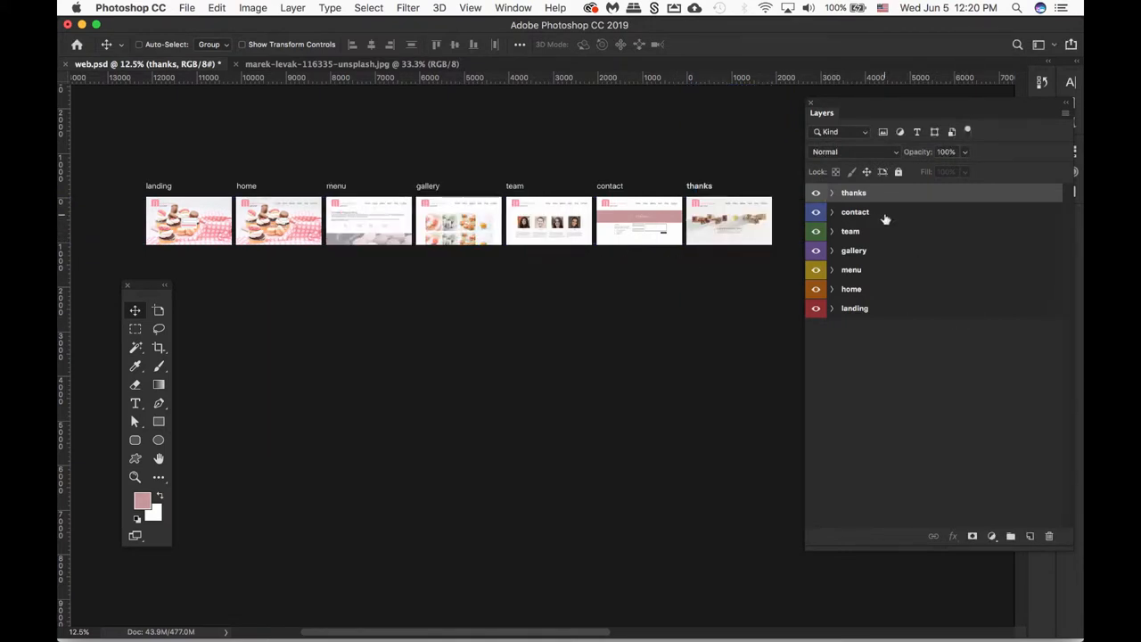
{"action": "left_click", "coordinate": [851, 231]}
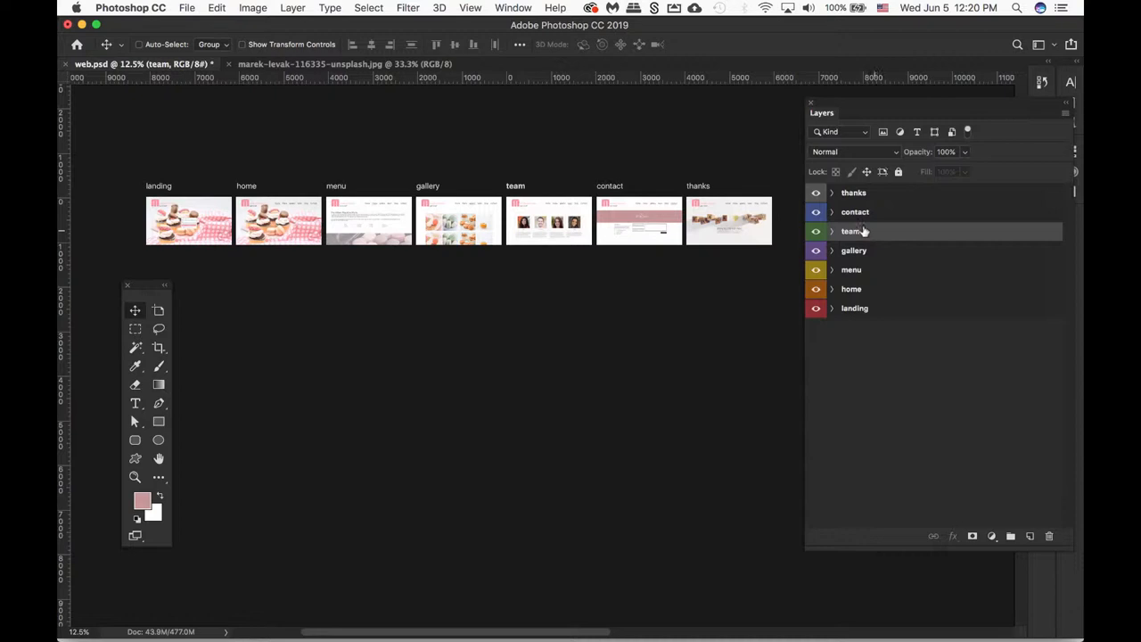
{"action": "left_click", "coordinate": [831, 193]}
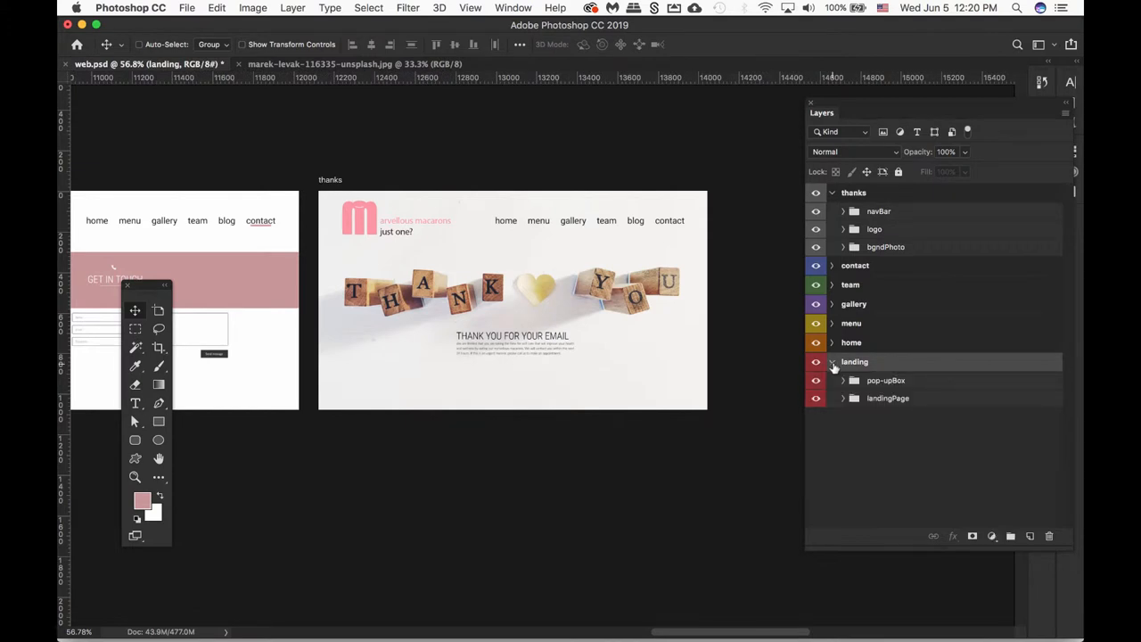
{"action": "left_click", "coordinate": [832, 361]}
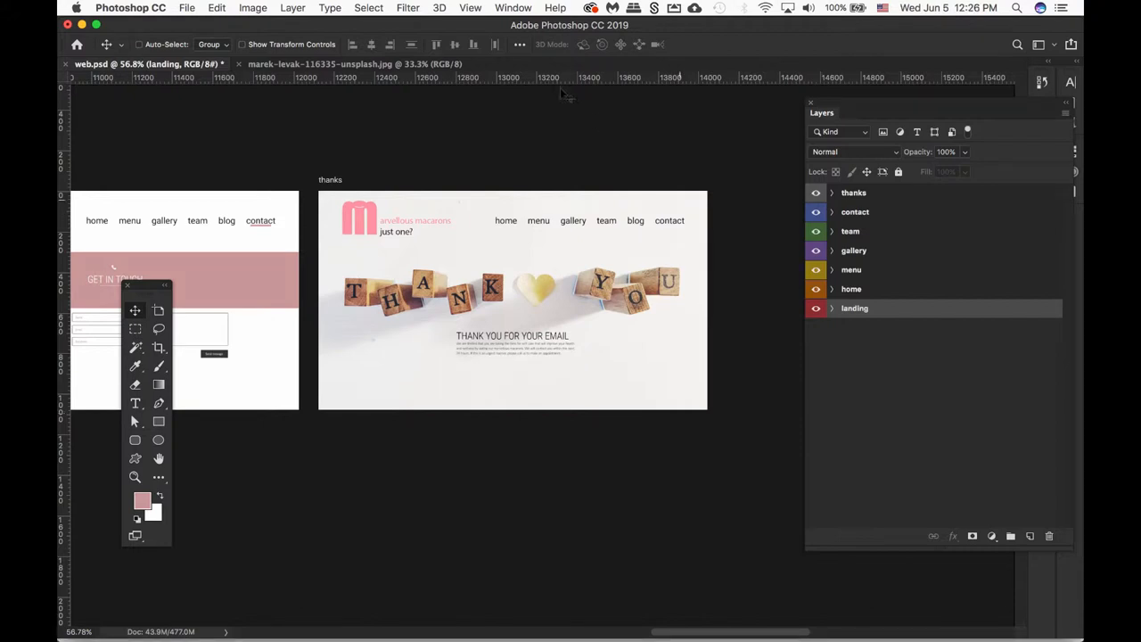
From the Sync panel, create a Personal prototype named 'Marvellous Macarons'
{"action": "left_click", "coordinate": [513, 7]}
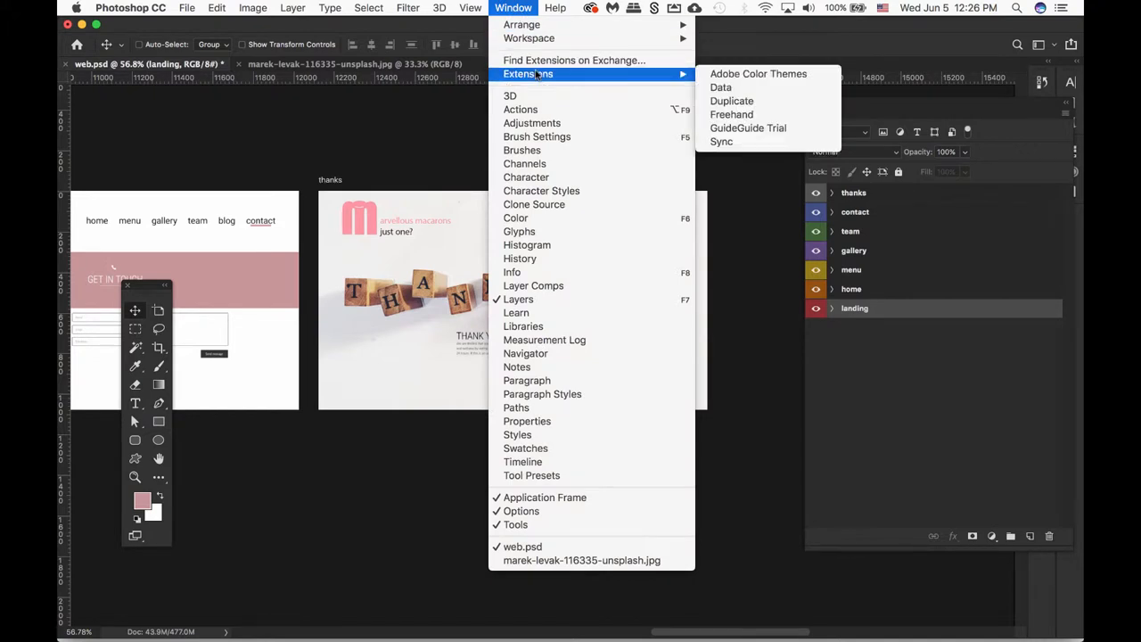
{"action": "left_click", "coordinate": [720, 141]}
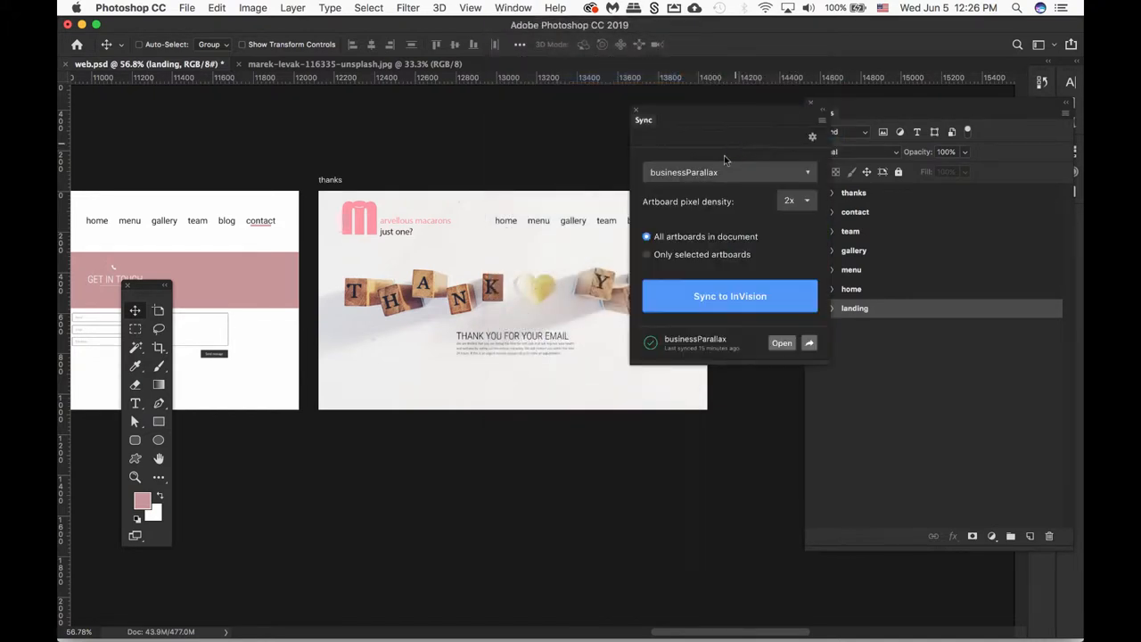
{"action": "left_click", "coordinate": [729, 172]}
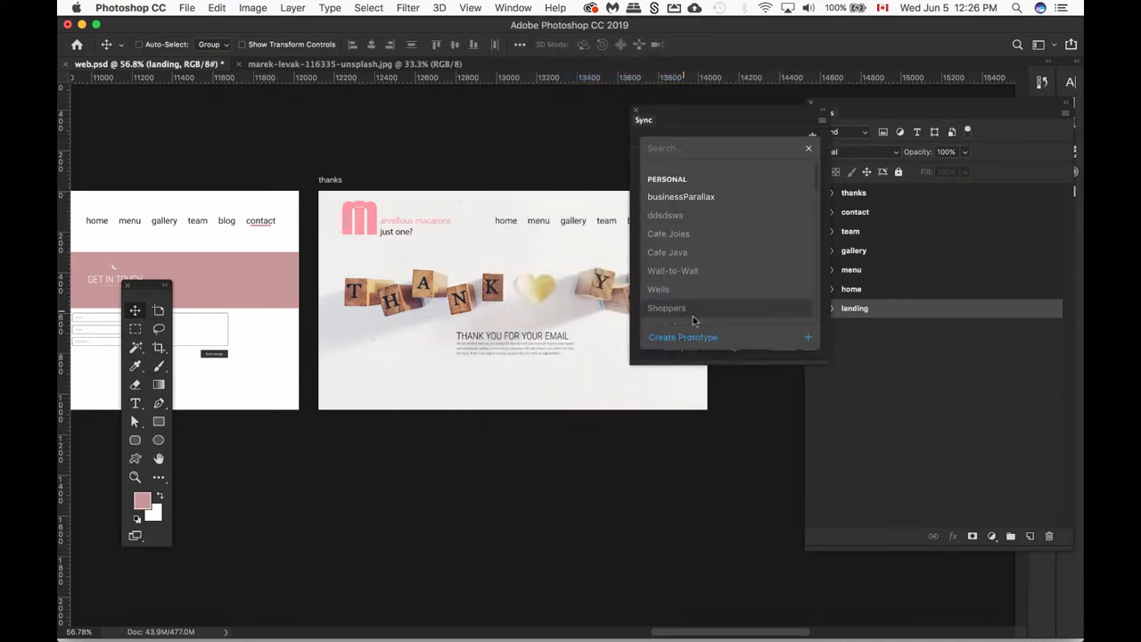
{"action": "left_click", "coordinate": [682, 337]}
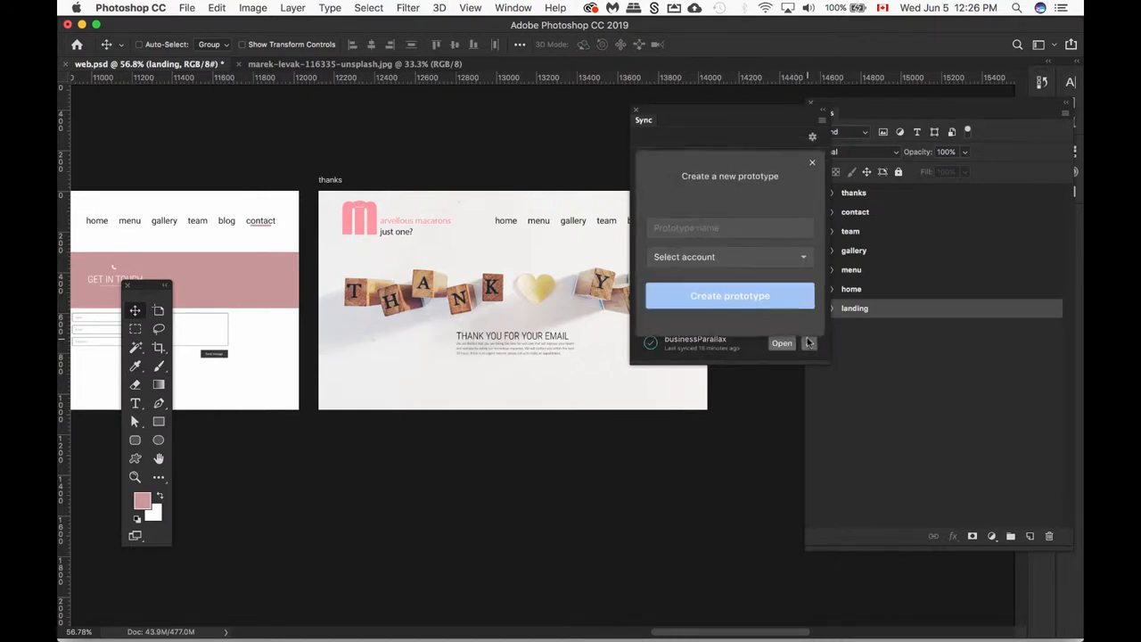
{"action": "left_click", "coordinate": [730, 229]}
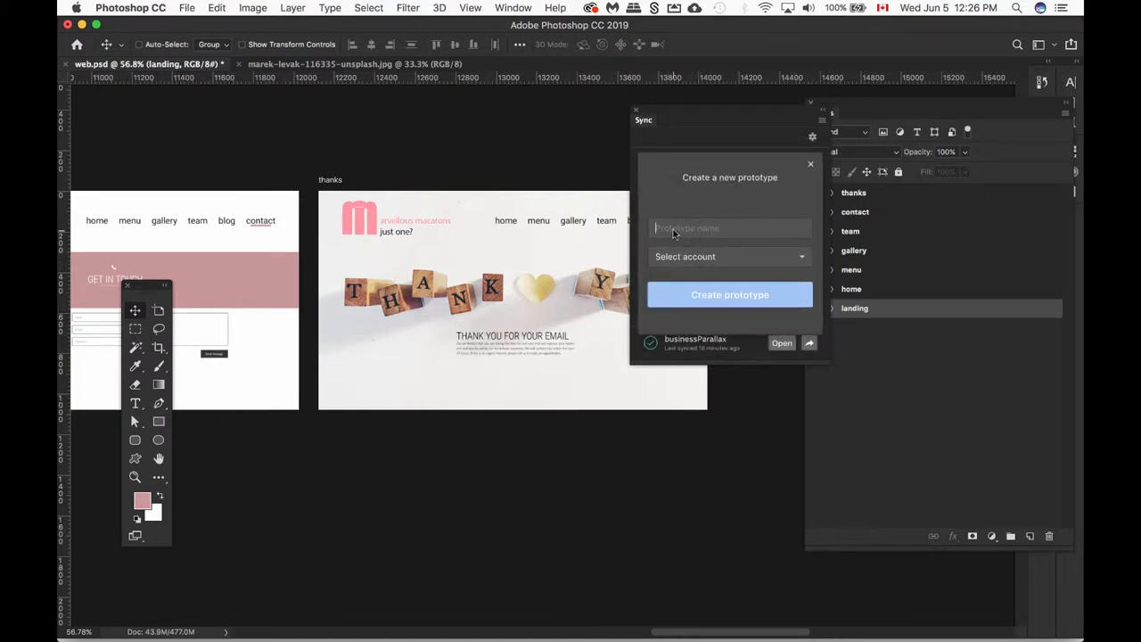
{"action": "type", "text": "Marvellous Macarons"}
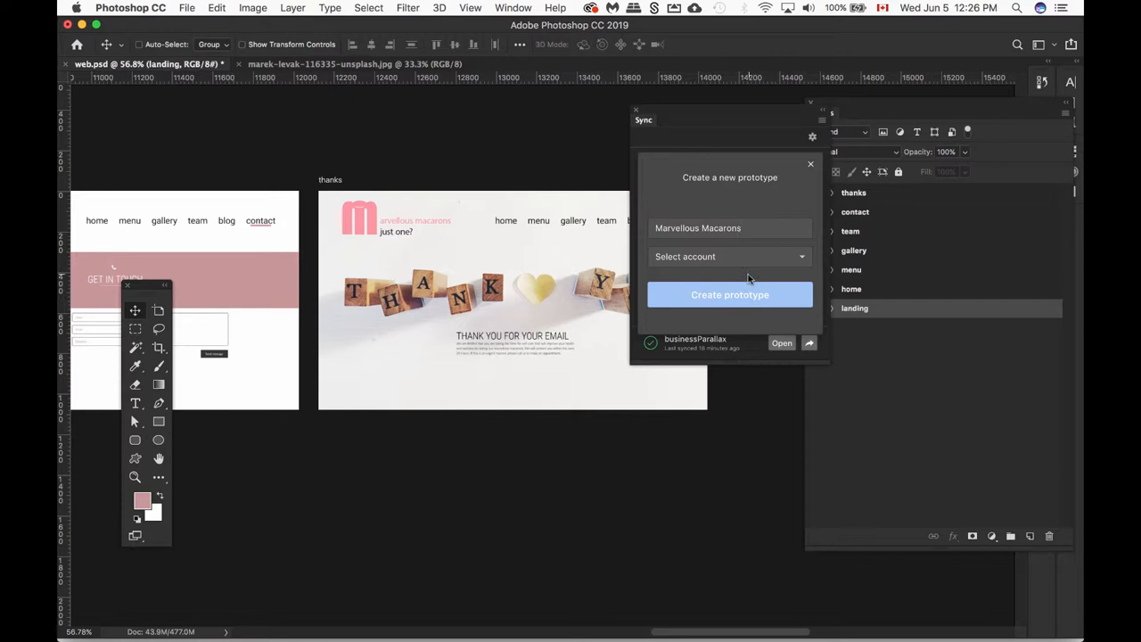
{"action": "mouse_move", "coordinate": [745, 267]}
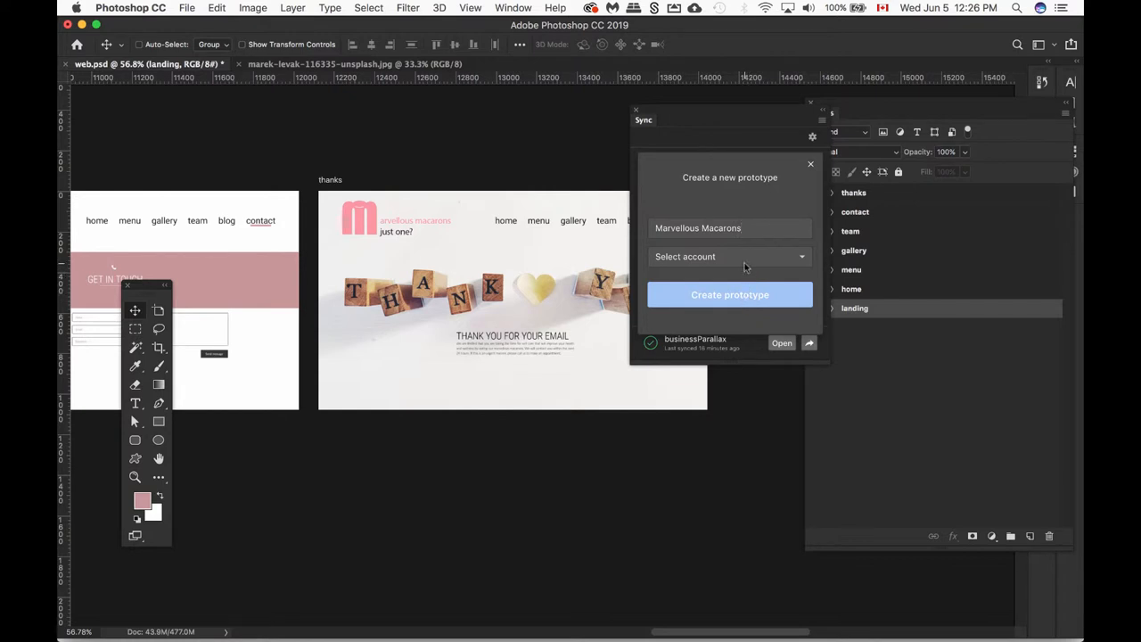
{"action": "left_click", "coordinate": [729, 256]}
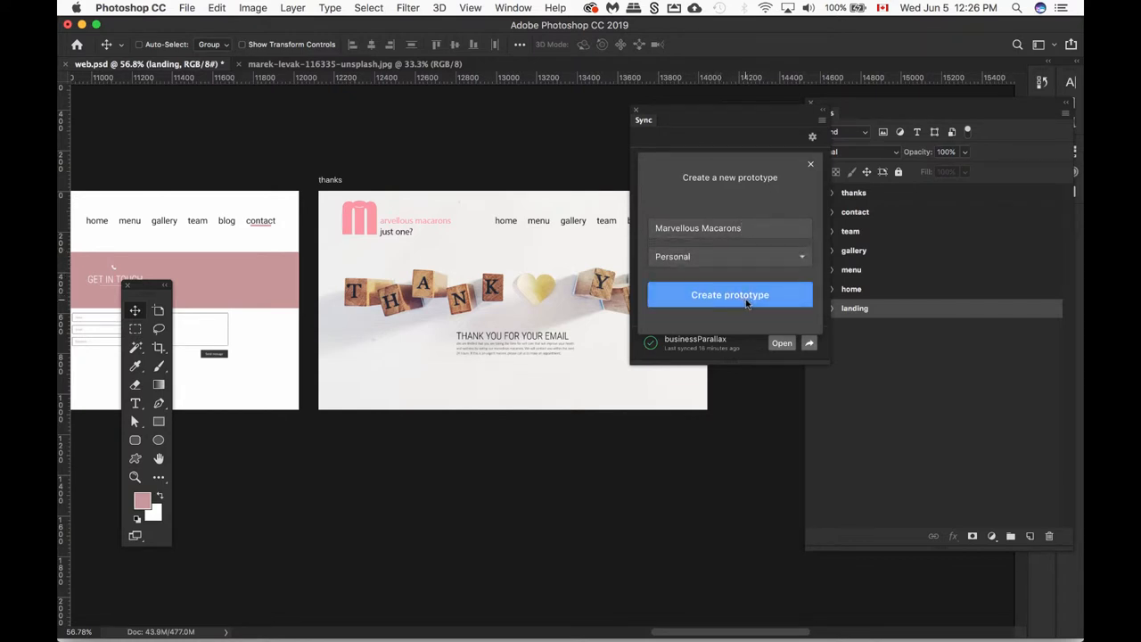
{"action": "left_click", "coordinate": [729, 294]}
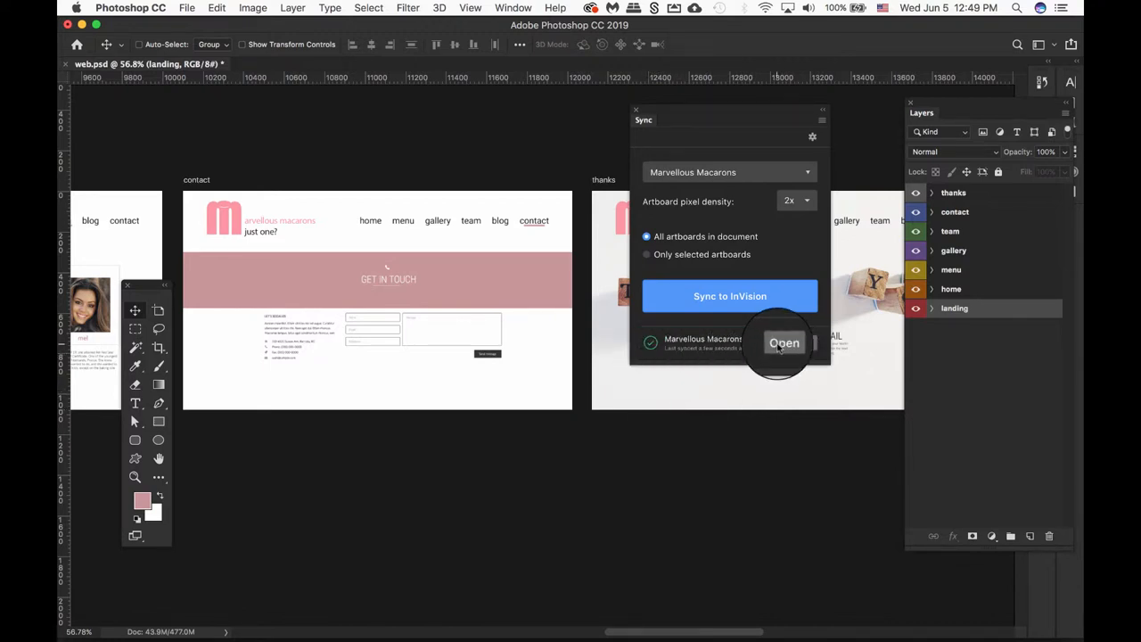
Open the synced Marvellous Macarons prototype in InVision from the Sync panel
{"action": "left_click", "coordinate": [784, 343]}
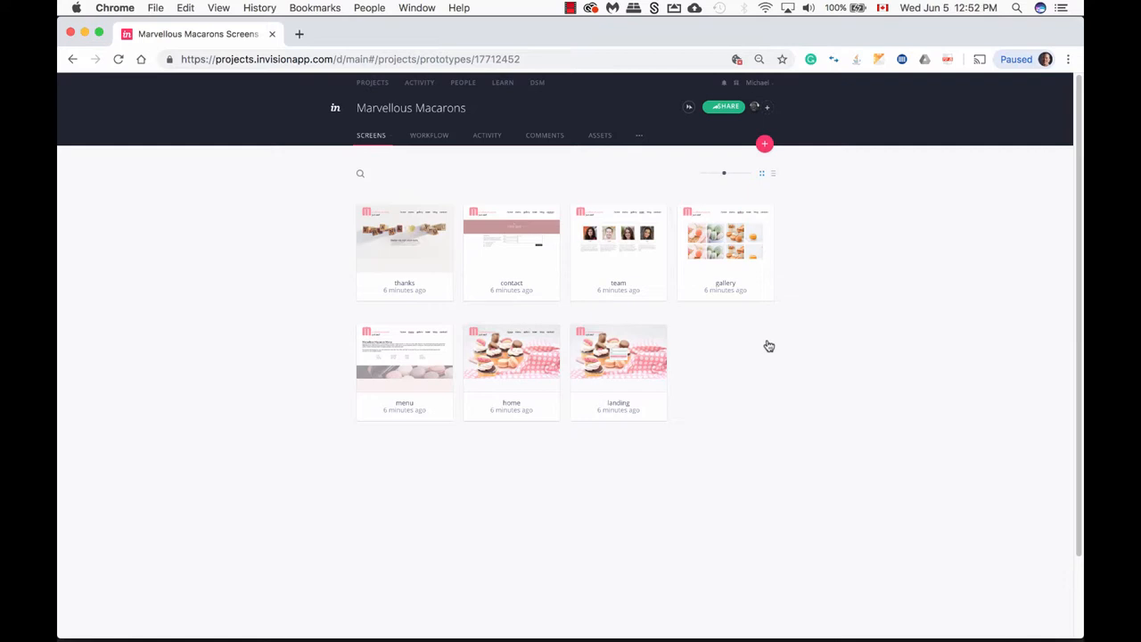
{"action": "mouse_move", "coordinate": [618, 356]}
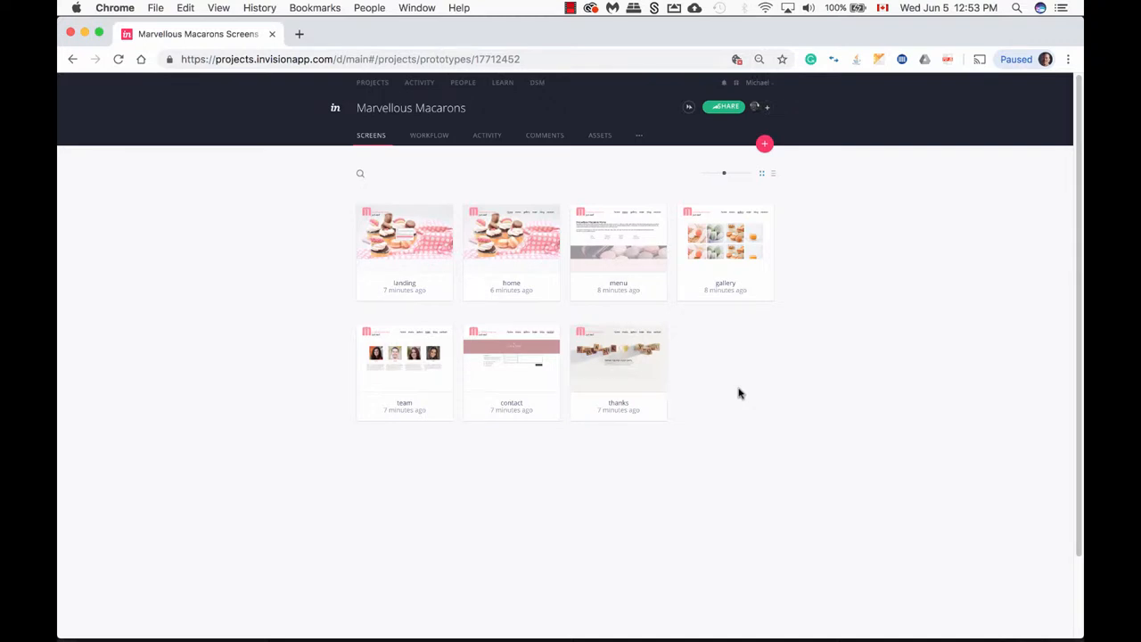
{"action": "mouse_move", "coordinate": [511, 241]}
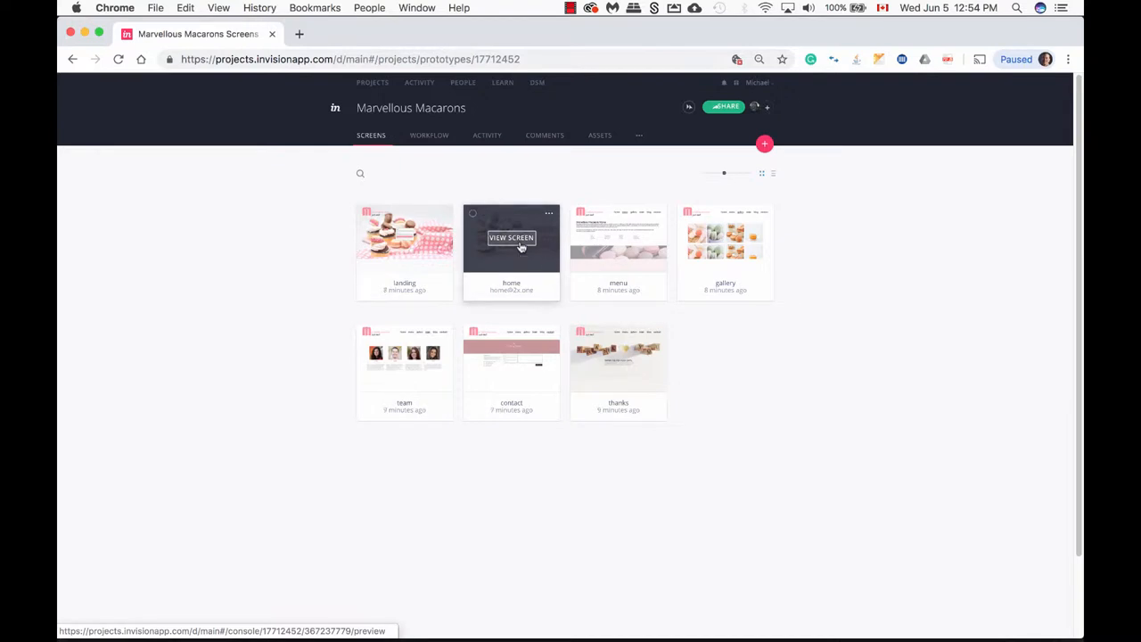
Open the home screen thumbnail in preview
{"action": "left_click", "coordinate": [510, 237]}
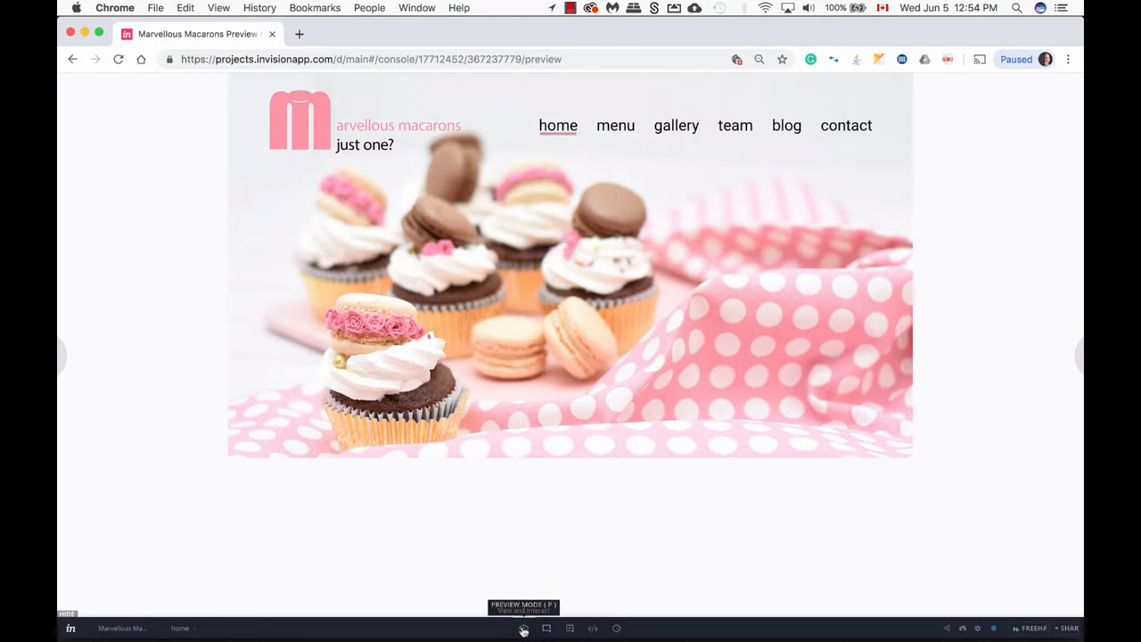
{"action": "mouse_move", "coordinate": [546, 629]}
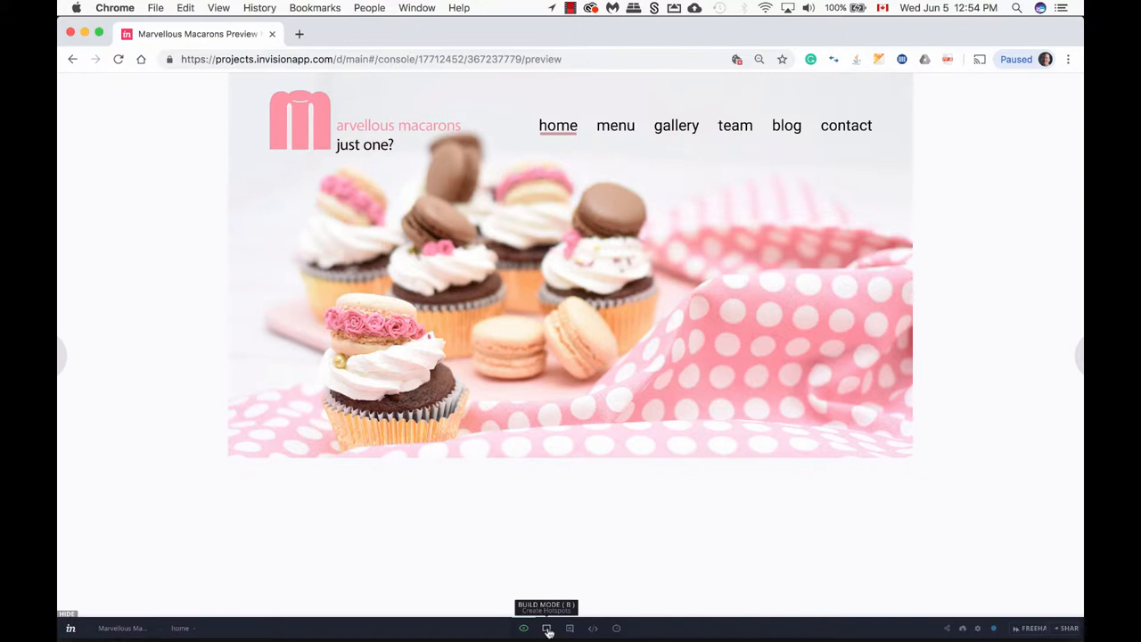
Draw a hotspot over the logo, link it to home, and include it in a template
{"action": "left_click", "coordinate": [547, 628]}
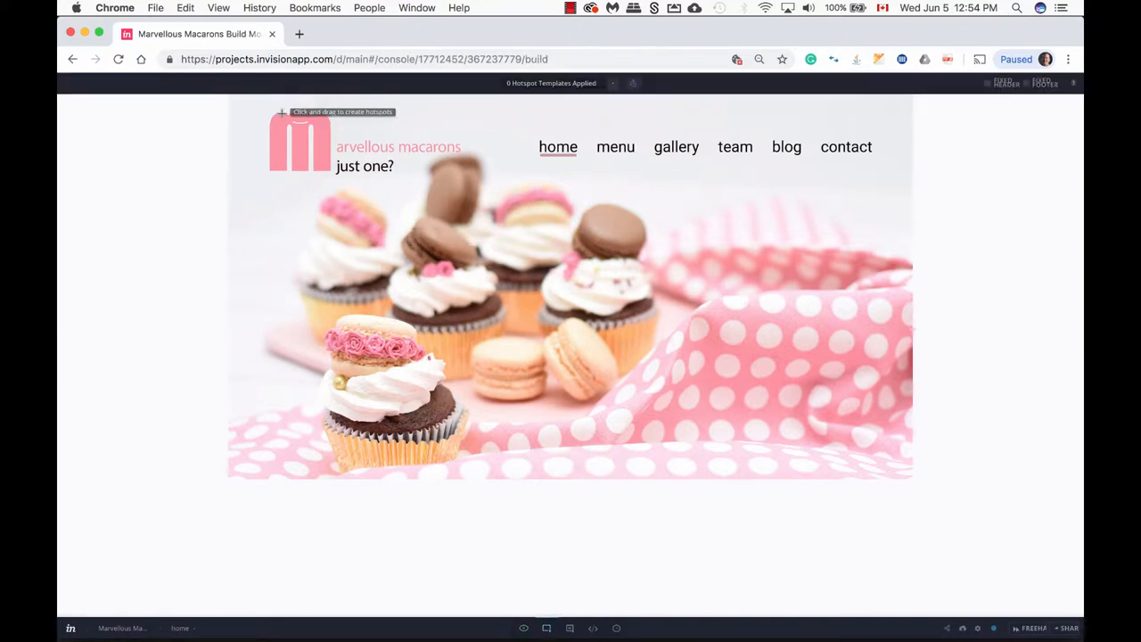
{"action": "left_click_drag", "start_coordinate": [281, 112], "coordinate": [360, 169]}
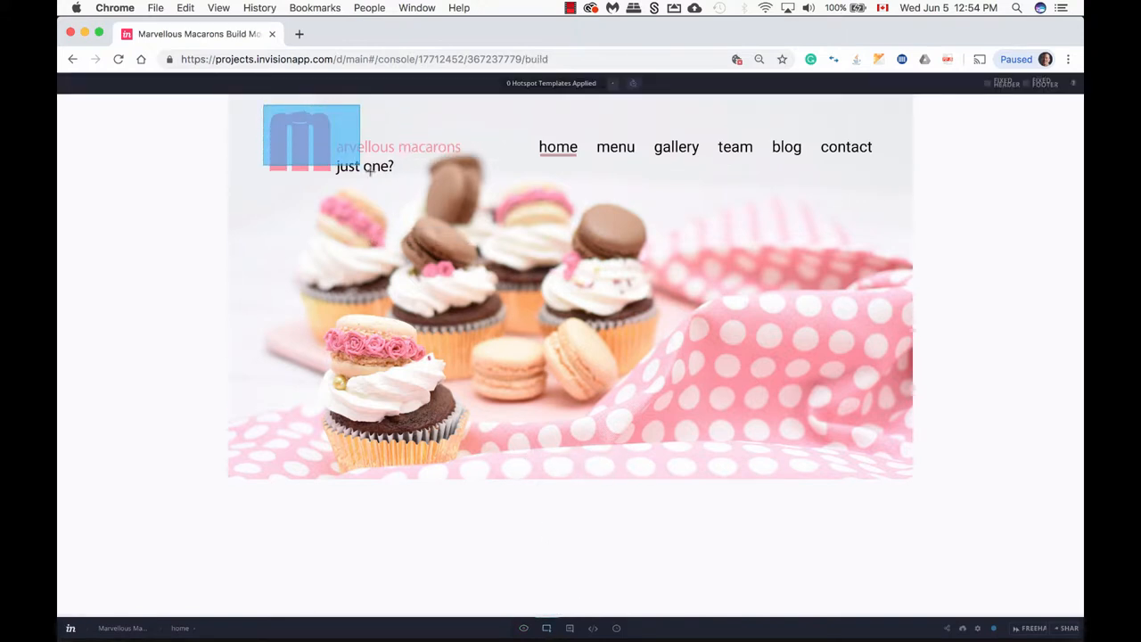
{"action": "left_click", "coordinate": [366, 147]}
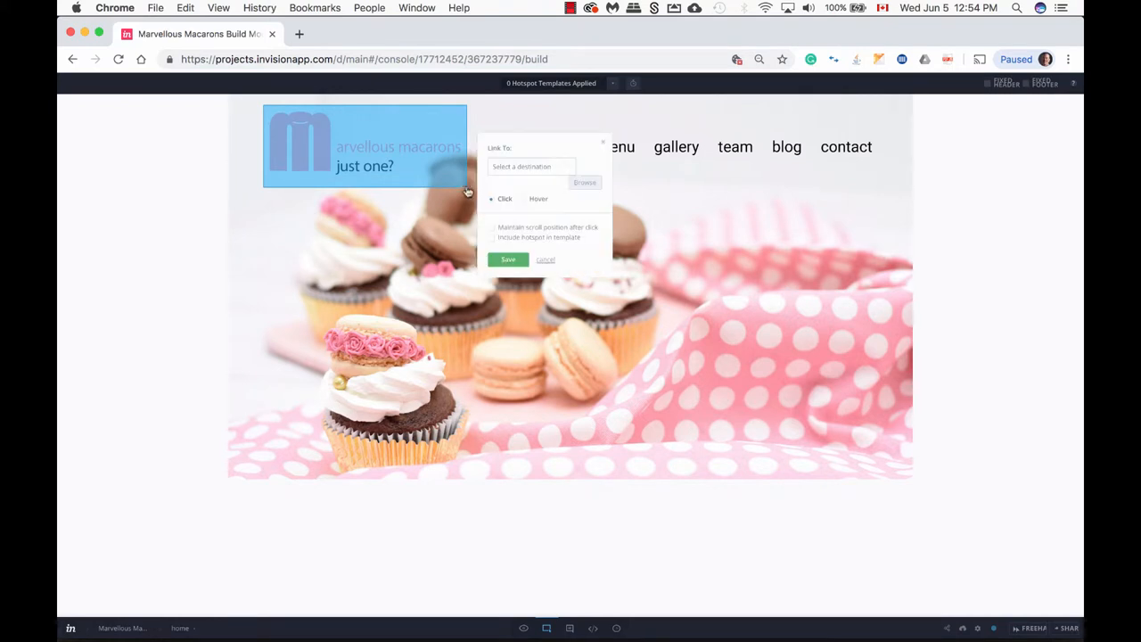
{"action": "mouse_move", "coordinate": [547, 183]}
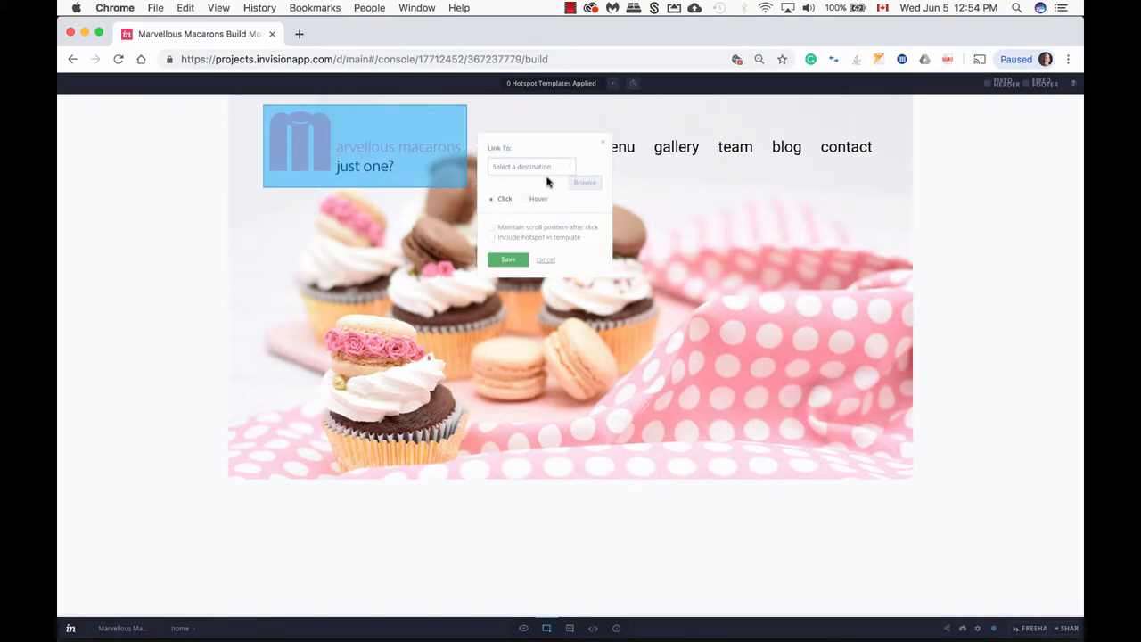
{"action": "left_click", "coordinate": [531, 167]}
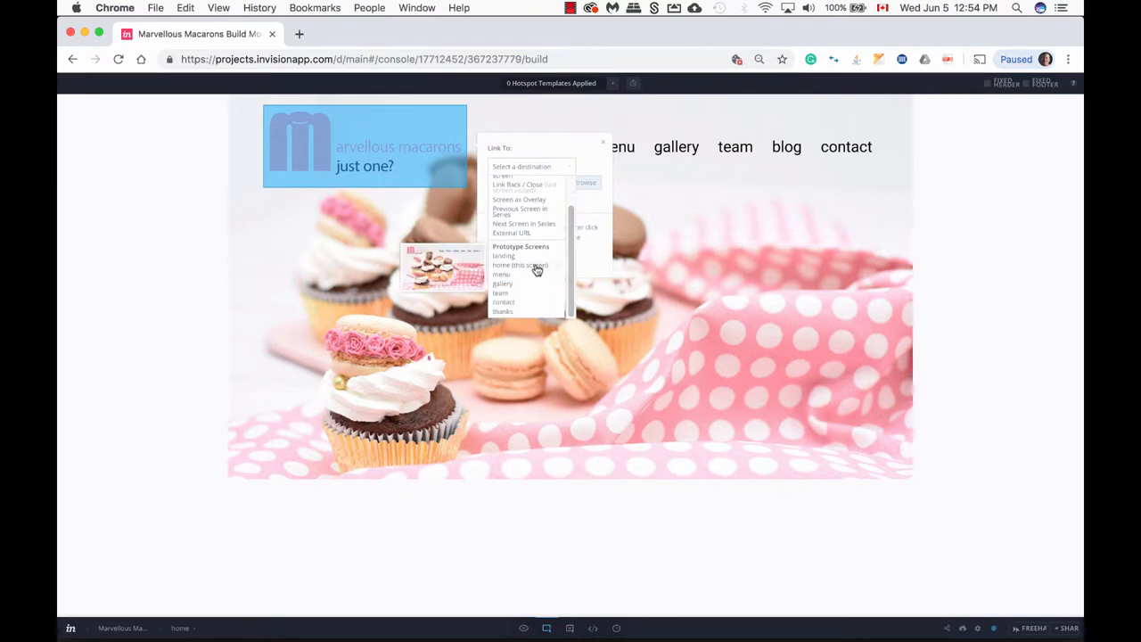
{"action": "left_click", "coordinate": [519, 265]}
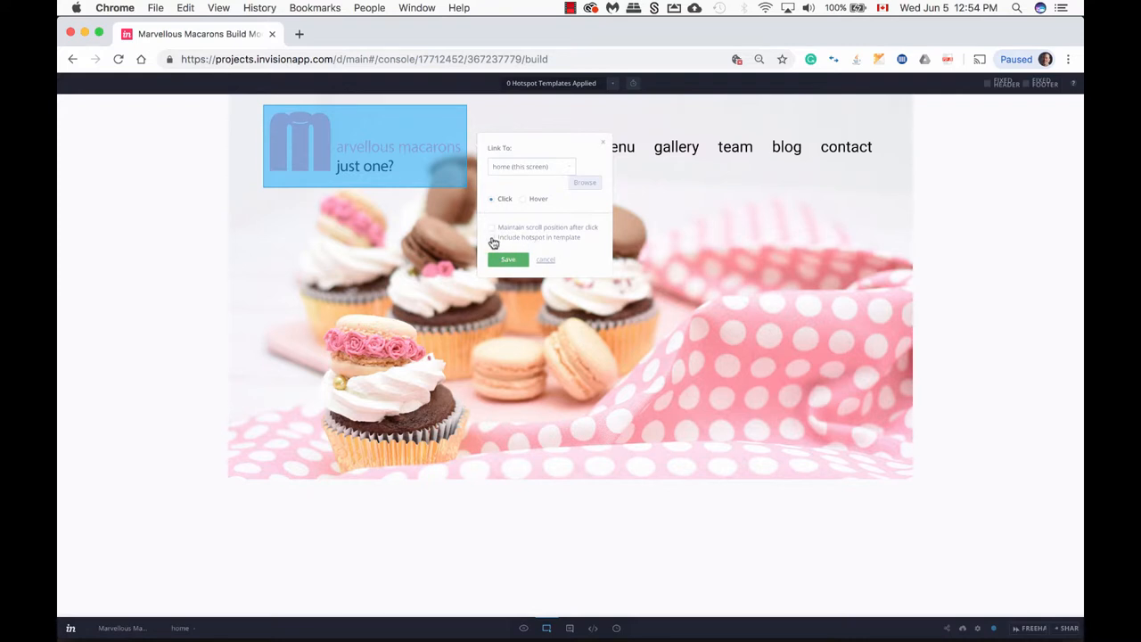
{"action": "left_click", "coordinate": [492, 237]}
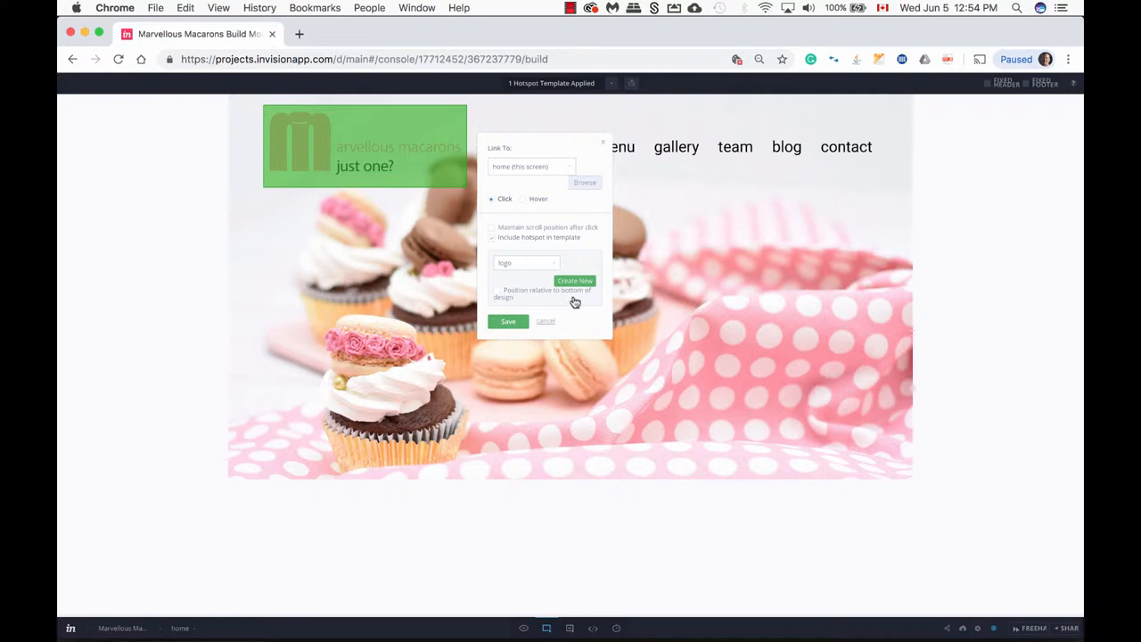
{"action": "mouse_move", "coordinate": [421, 175]}
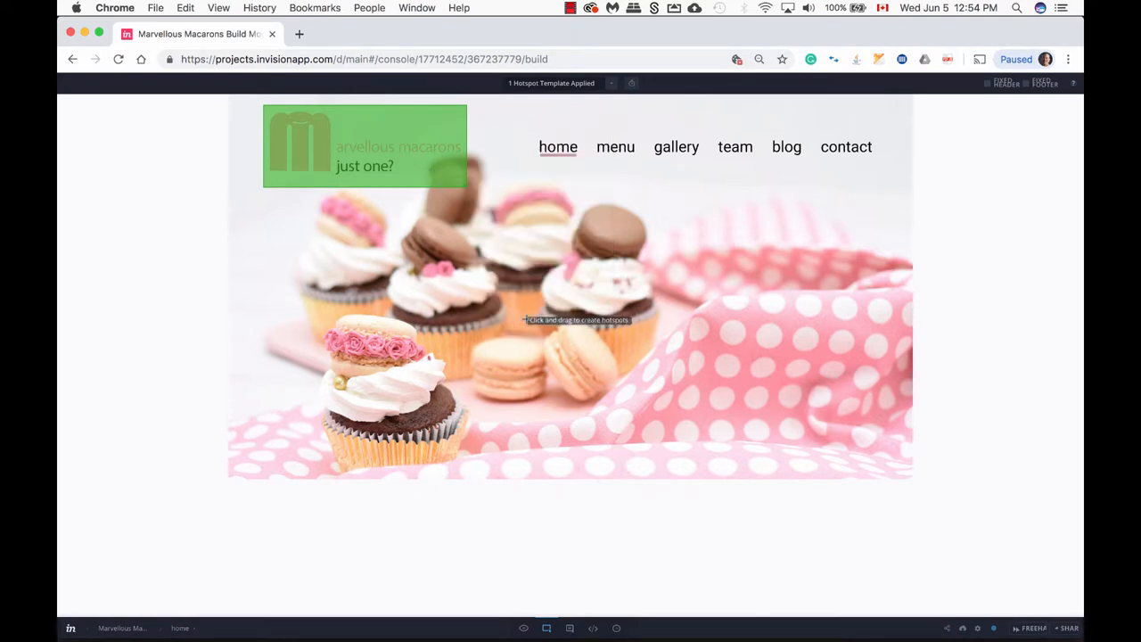
{"action": "mouse_move", "coordinate": [531, 130]}
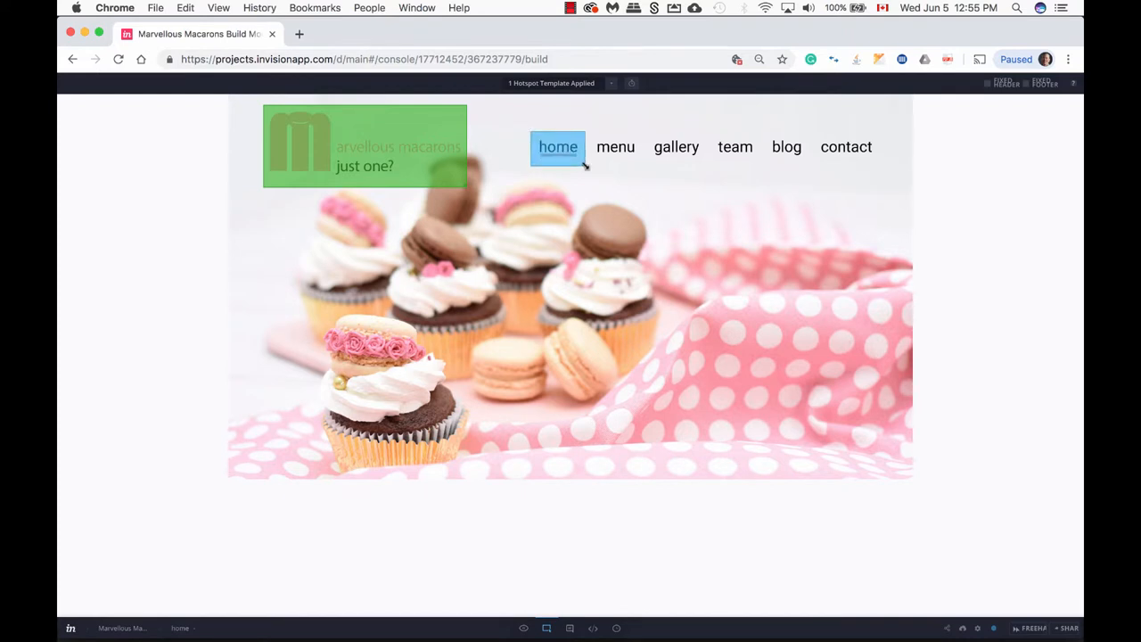
Link a hotspot over the 'home' nav link to home and save template 'home'
{"action": "left_click", "coordinate": [558, 147]}
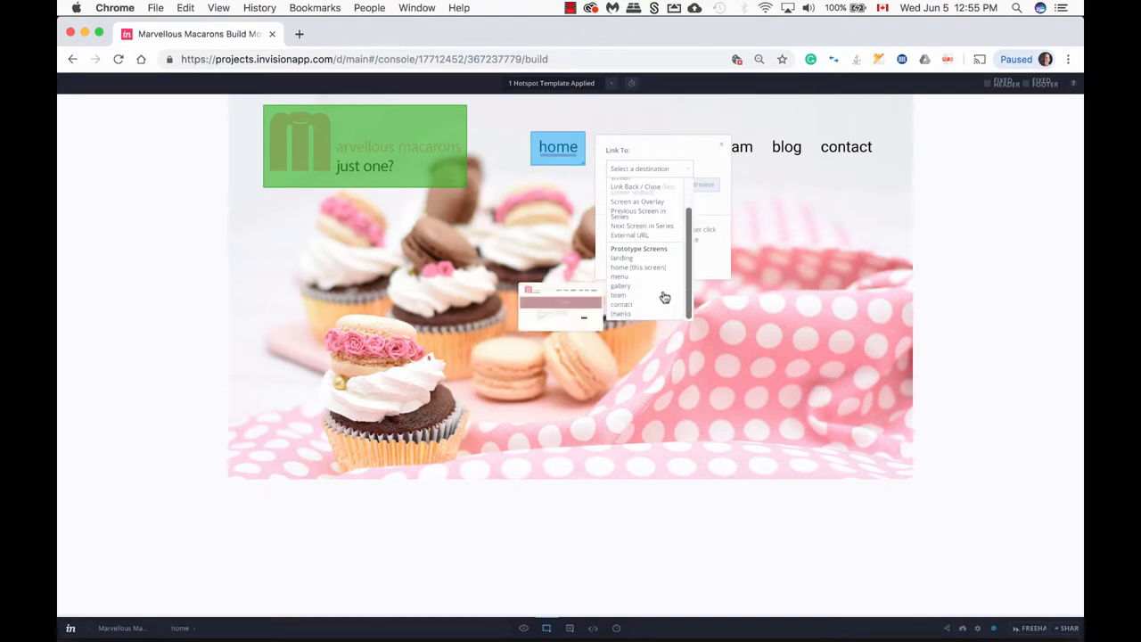
{"action": "left_click", "coordinate": [638, 268]}
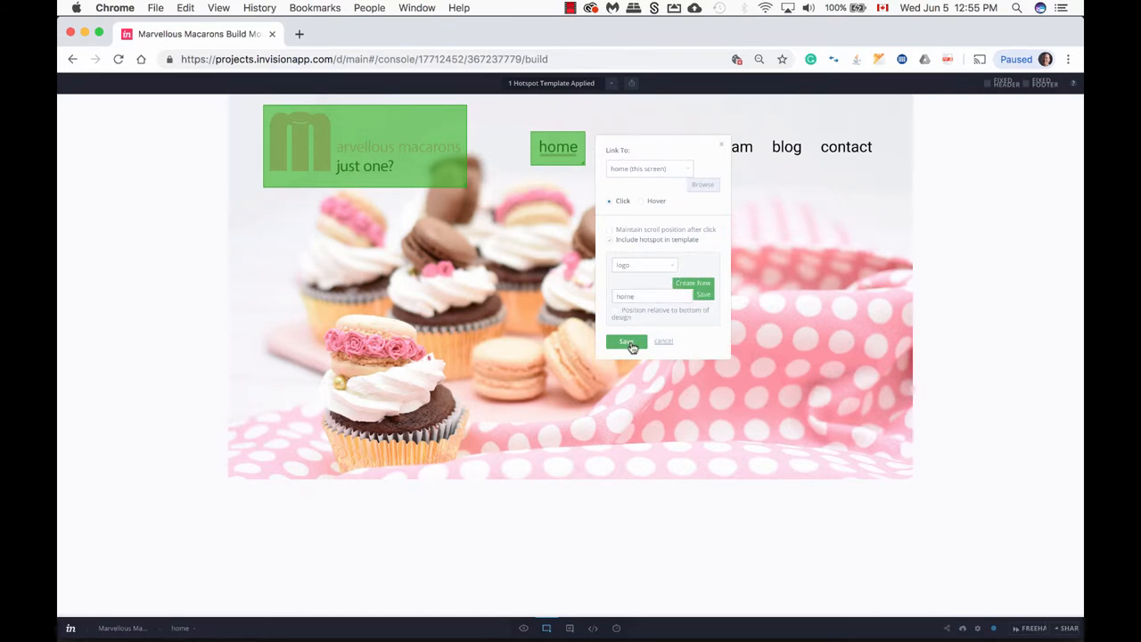
{"action": "left_click", "coordinate": [626, 341]}
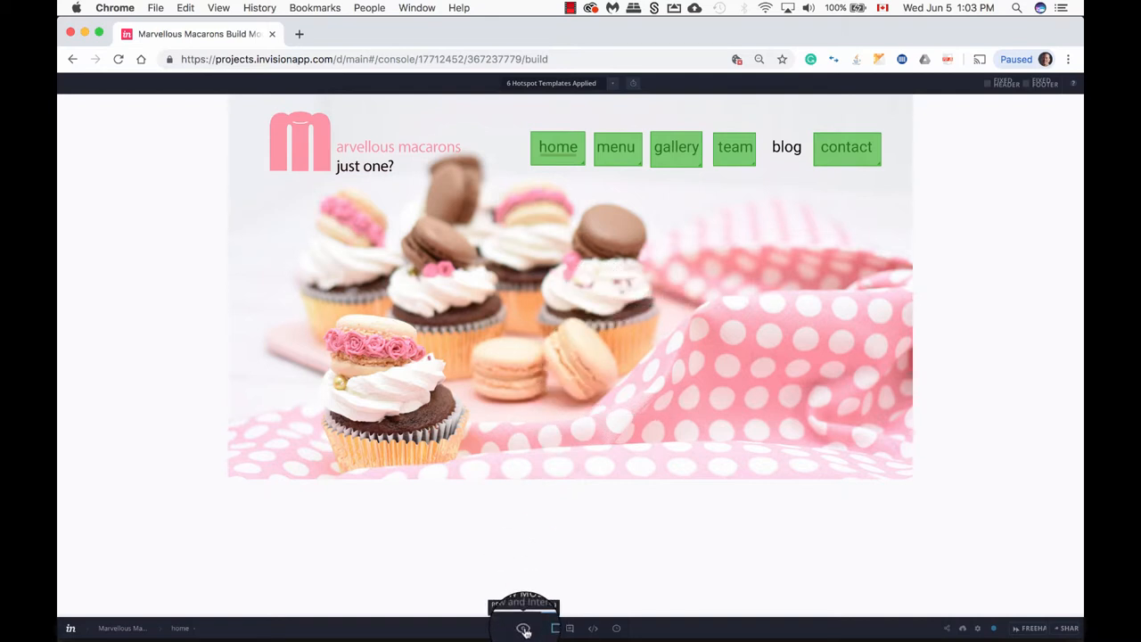
Preview the prototype from the home screen and advance to the menu screen
{"action": "left_click", "coordinate": [523, 628]}
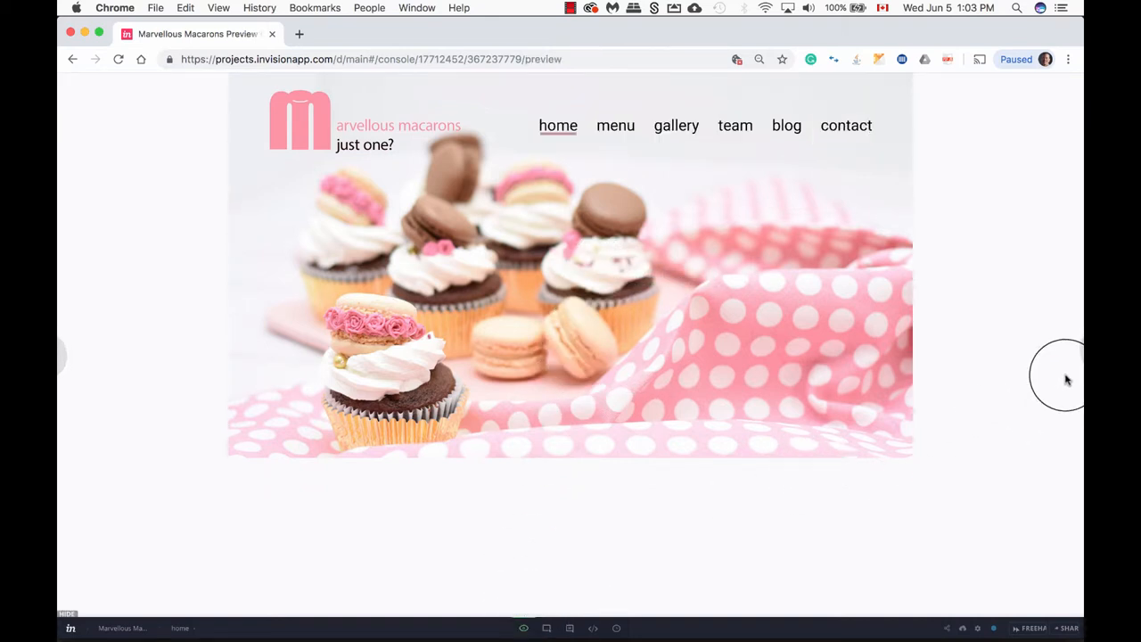
{"action": "left_click", "coordinate": [615, 125]}
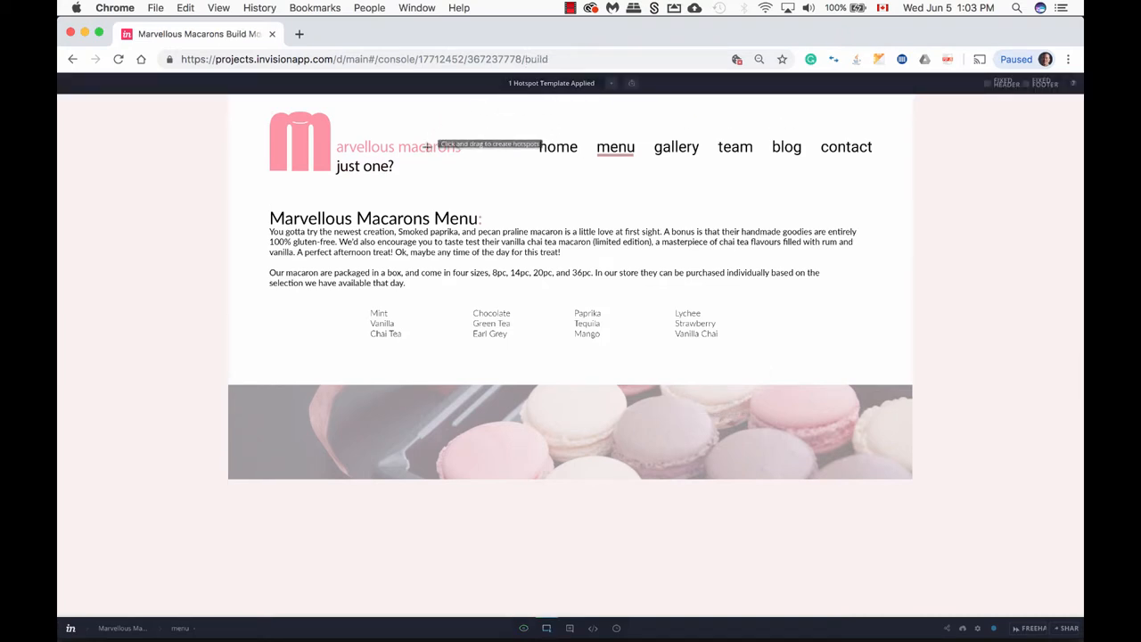
Apply the hotspot templates, including team, to multiple screens from the Hotspot Templates list
{"action": "left_click", "coordinate": [612, 83]}
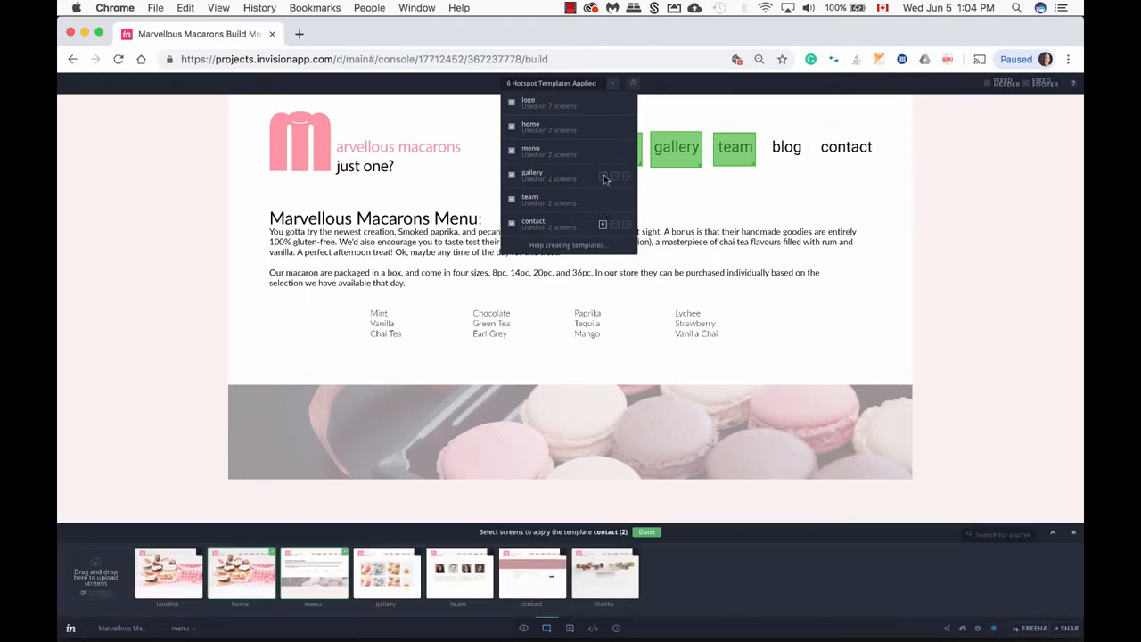
{"action": "mouse_move", "coordinate": [604, 224]}
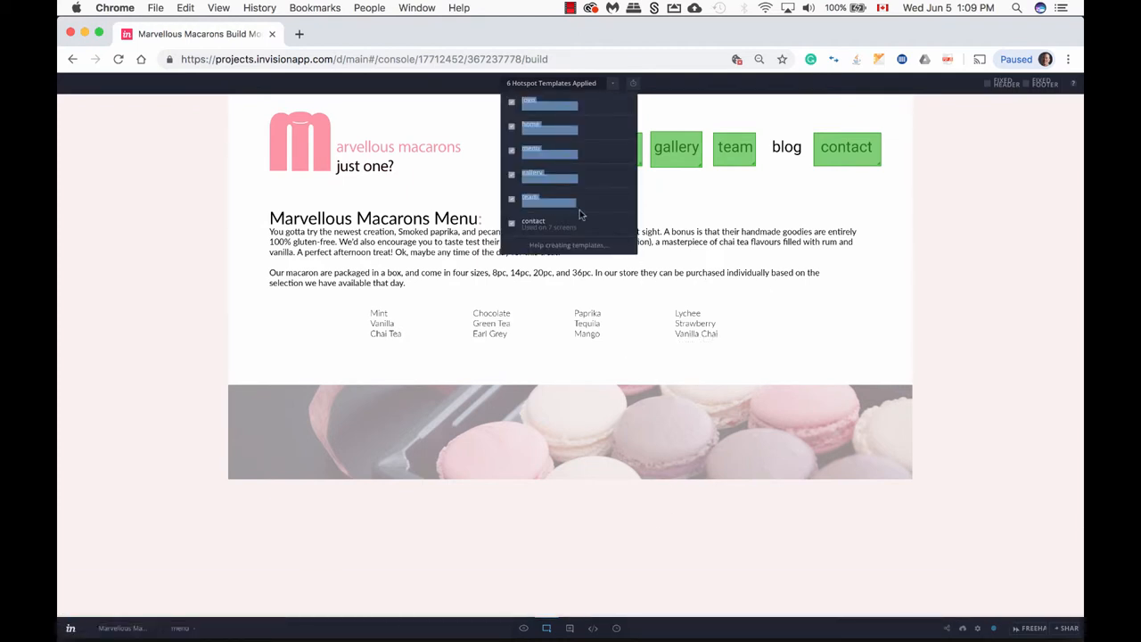
{"action": "mouse_move", "coordinate": [579, 203]}
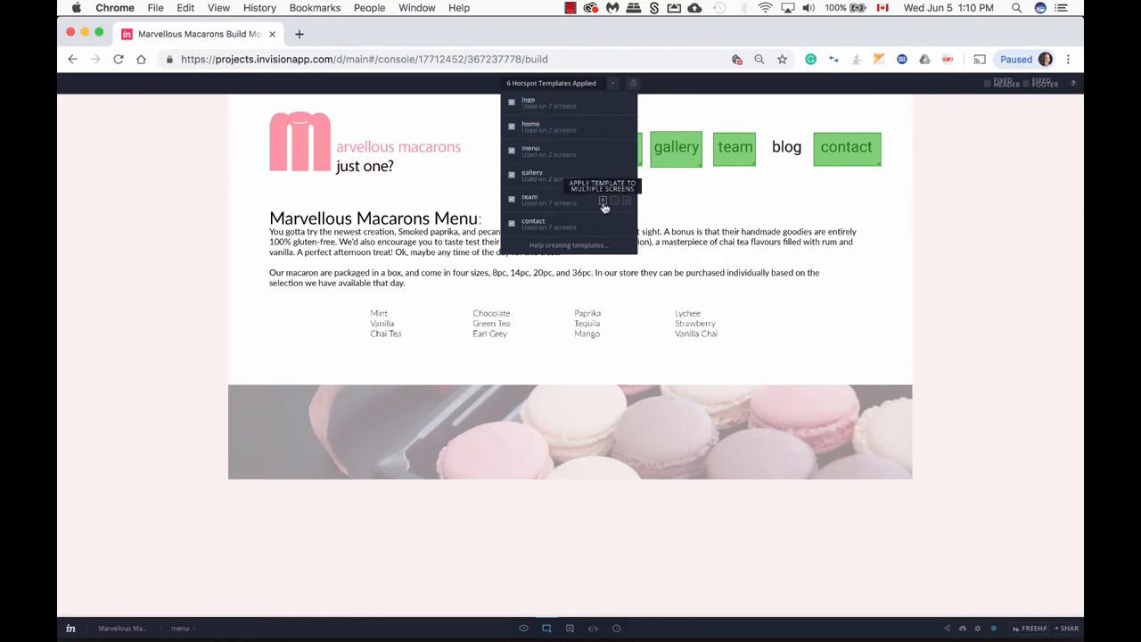
{"action": "left_click", "coordinate": [603, 199]}
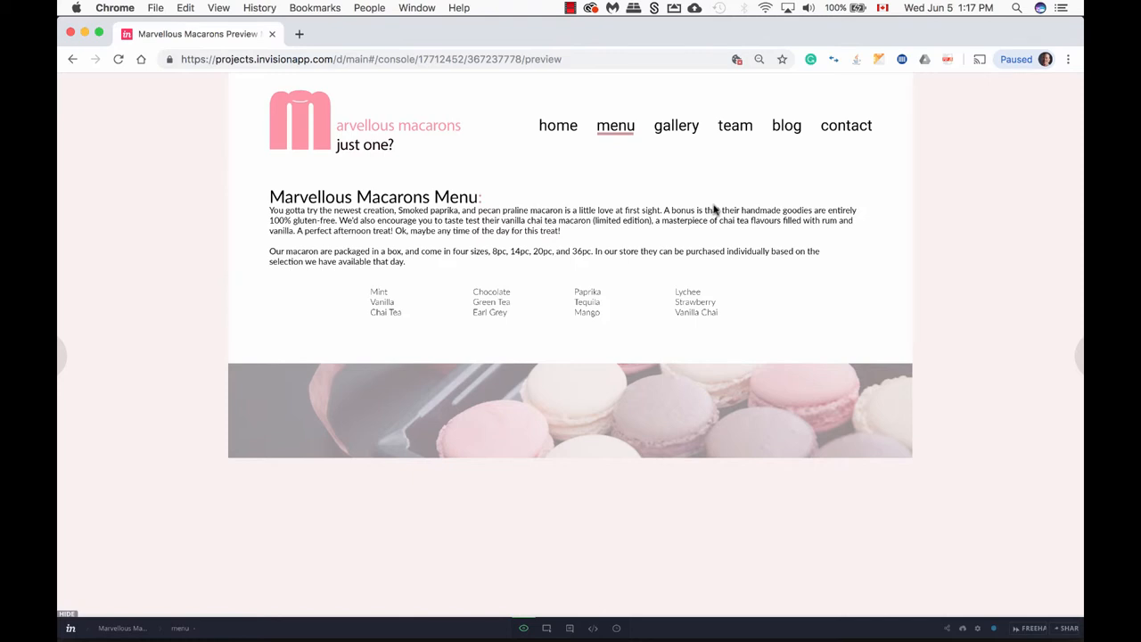
{"action": "mouse_move", "coordinate": [661, 131]}
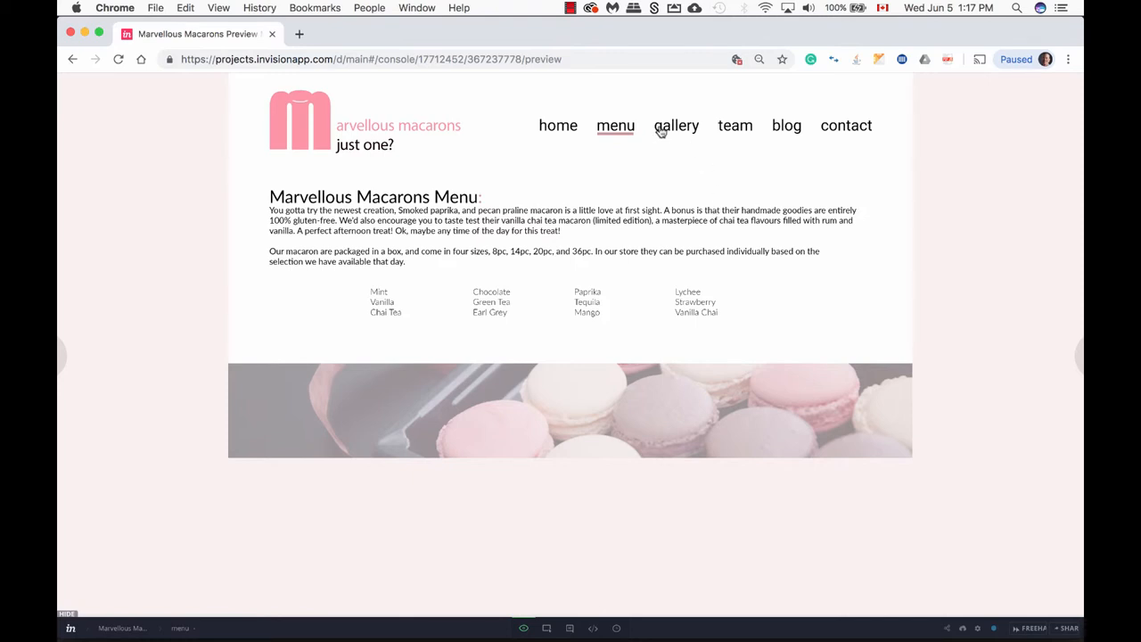
Click through the navigation links in preview, ending on the contact screen
{"action": "left_click", "coordinate": [735, 124]}
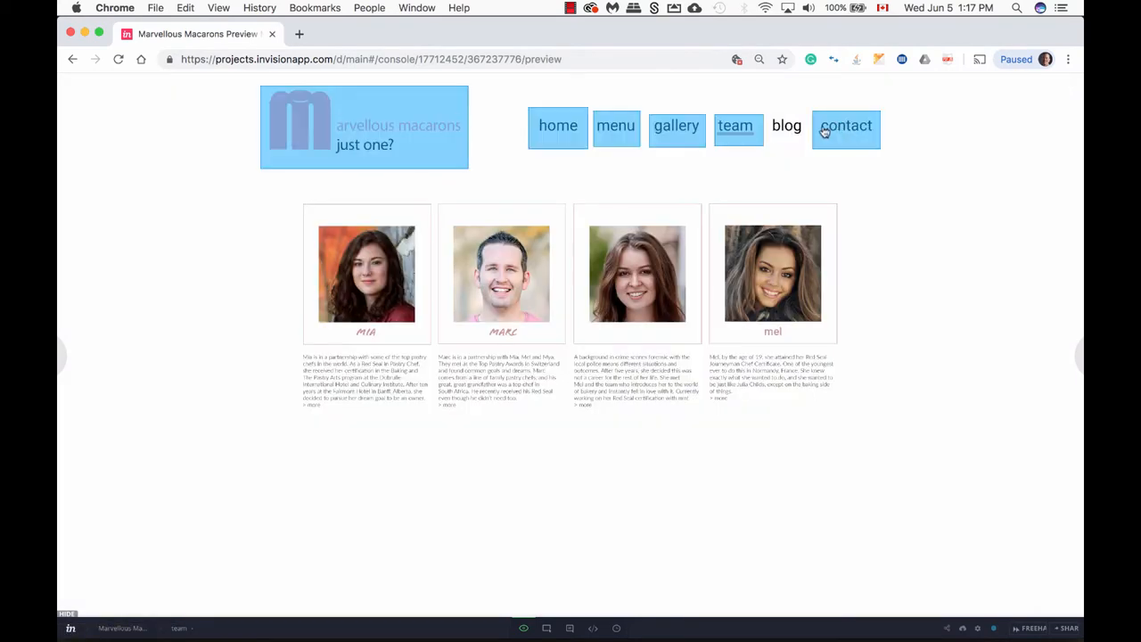
{"action": "left_click", "coordinate": [615, 125]}
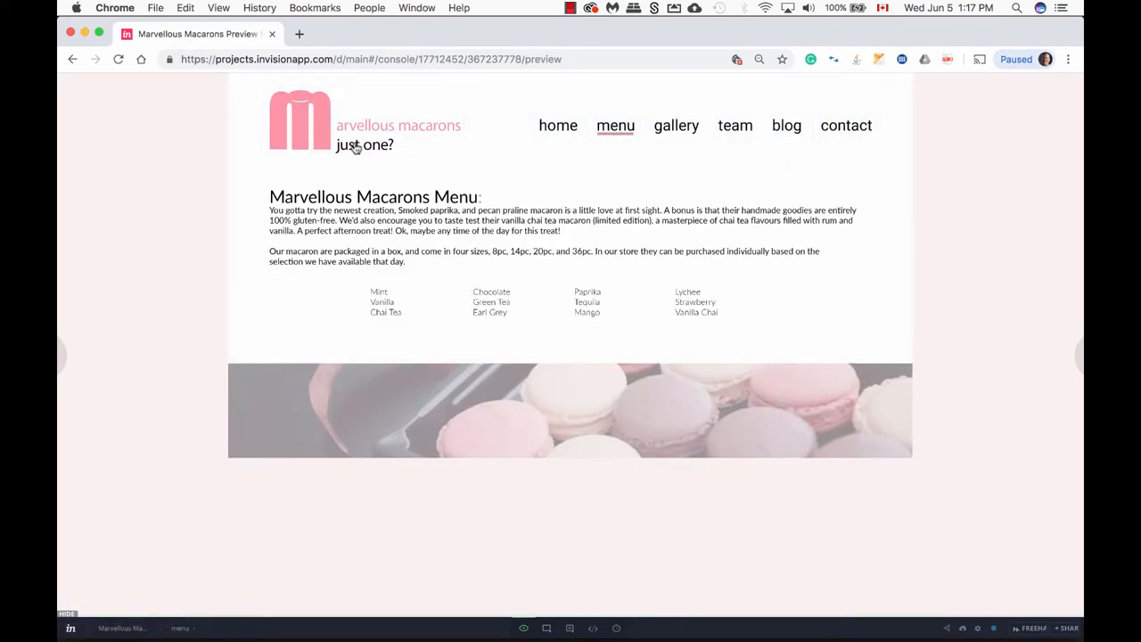
{"action": "left_click", "coordinate": [734, 125]}
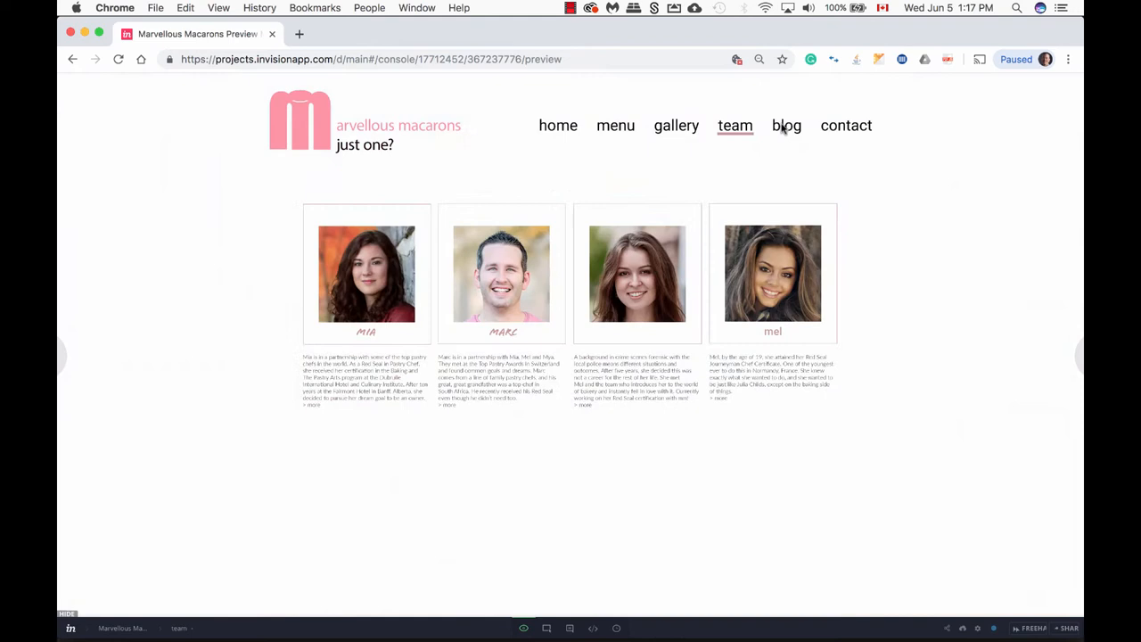
{"action": "left_click", "coordinate": [845, 125]}
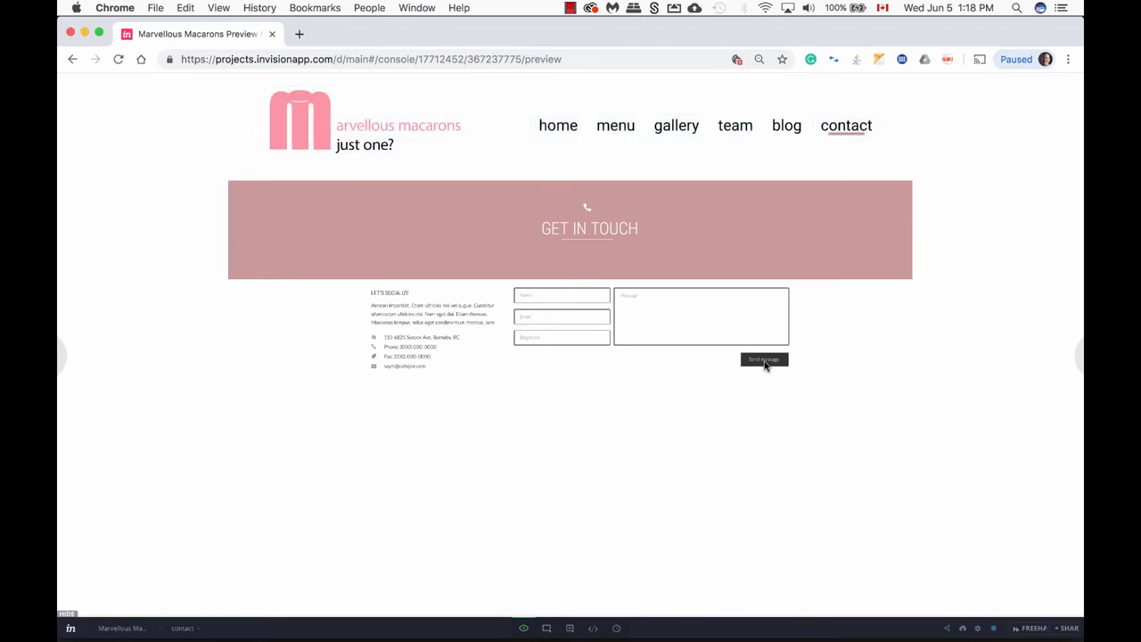
{"action": "mouse_move", "coordinate": [547, 608]}
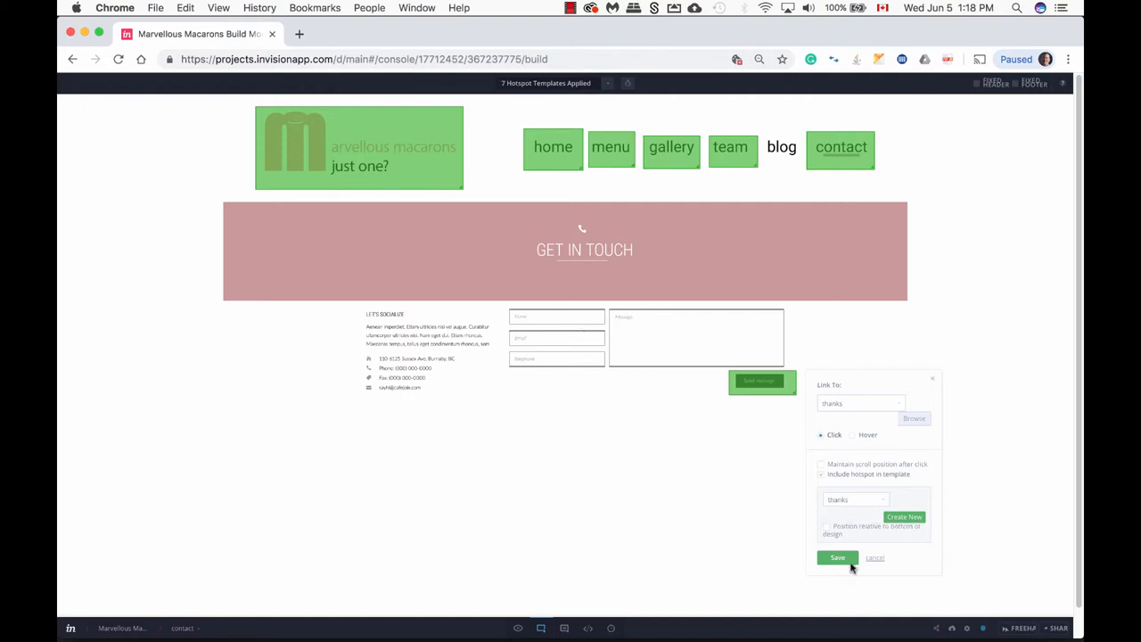
Link the Send message hotspot to the thanks screen, then preview the contact page
{"action": "left_click", "coordinate": [836, 557]}
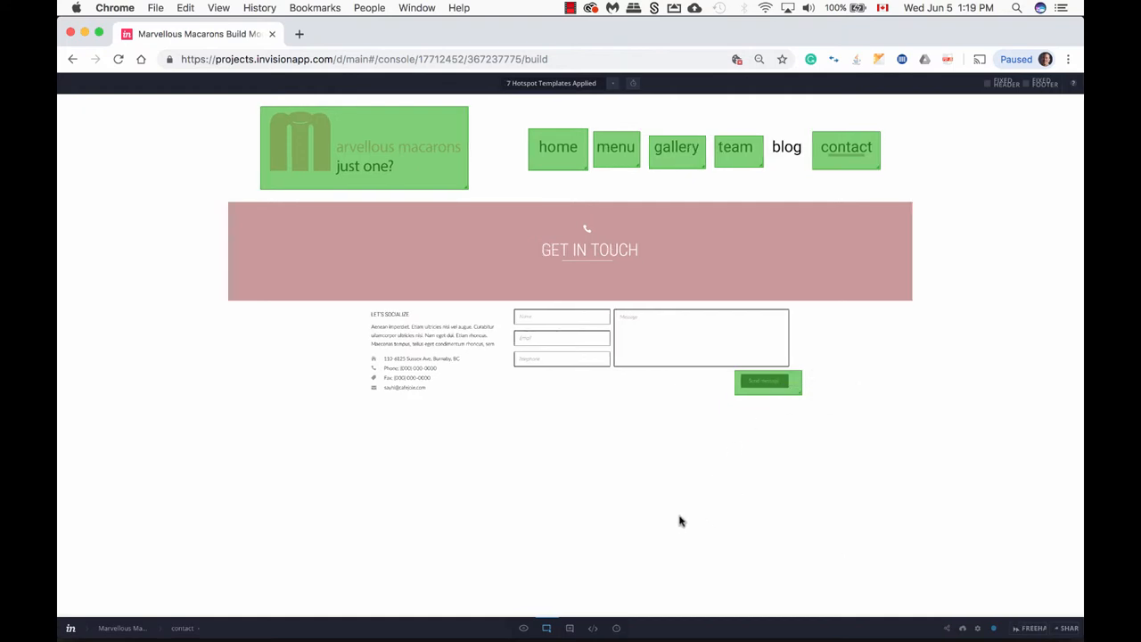
{"action": "left_click", "coordinate": [523, 628]}
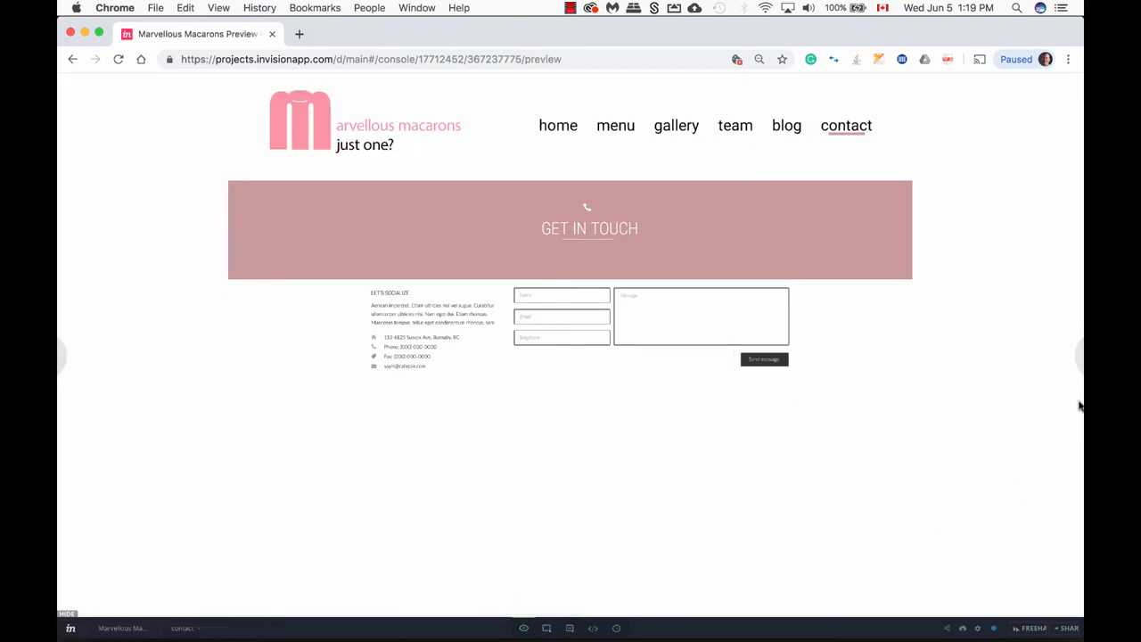
Send the contact form in preview to reach the thanks screen, then return to Build mode
{"action": "left_click", "coordinate": [763, 359]}
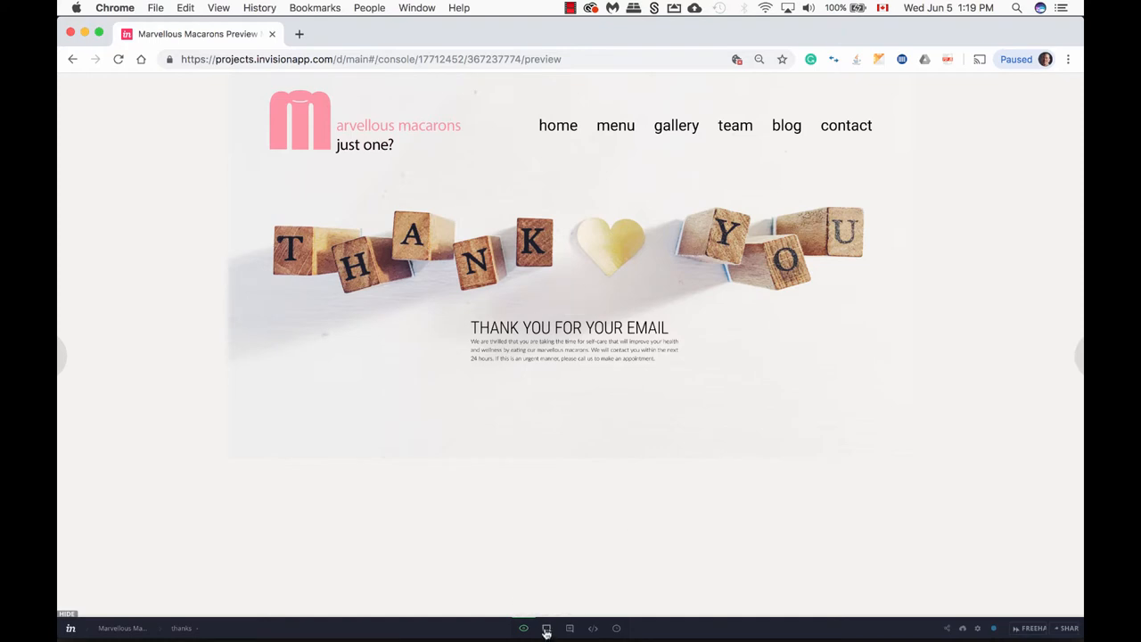
{"action": "left_click", "coordinate": [546, 627]}
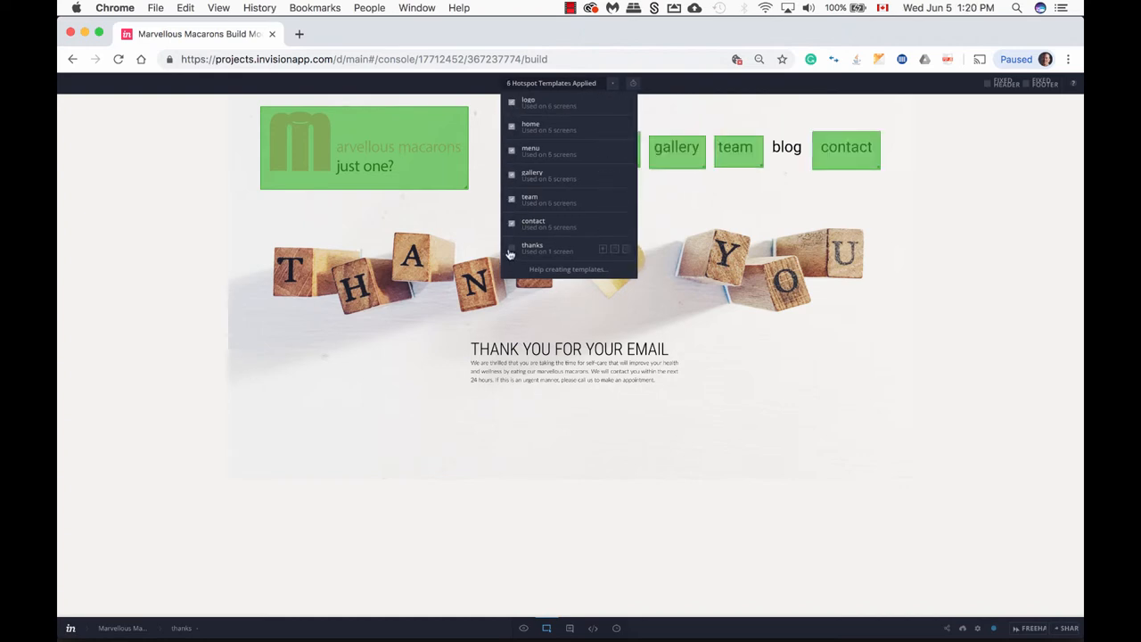
{"action": "mouse_move", "coordinate": [602, 225]}
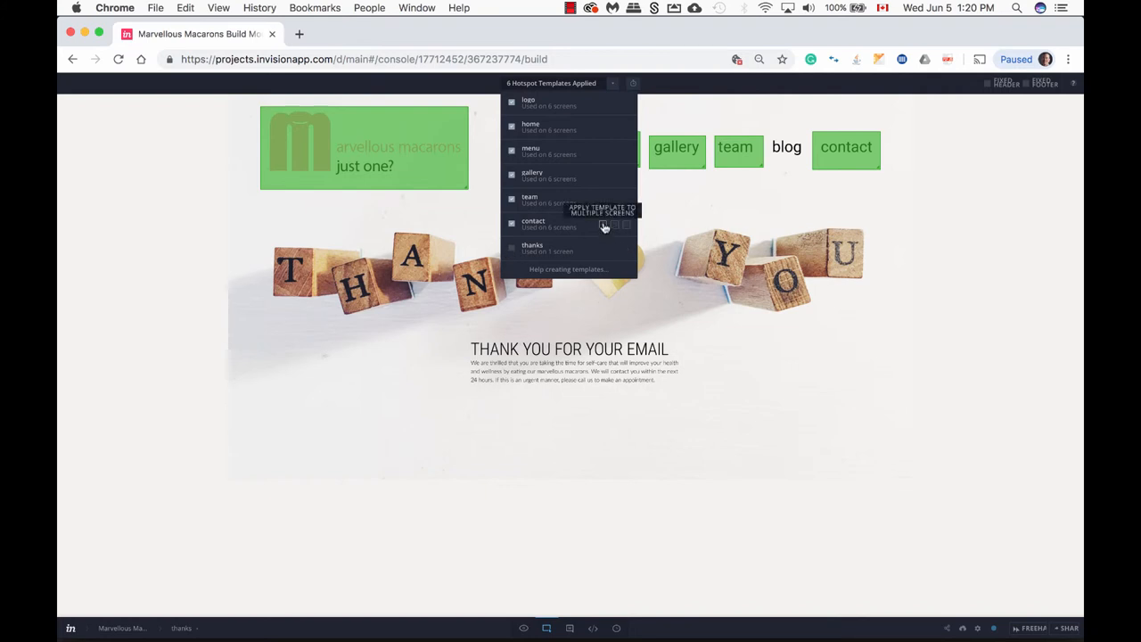
Add the thanks screen to the contact hotspot template via 'Apply template to multiple screens'
{"action": "left_click", "coordinate": [601, 224]}
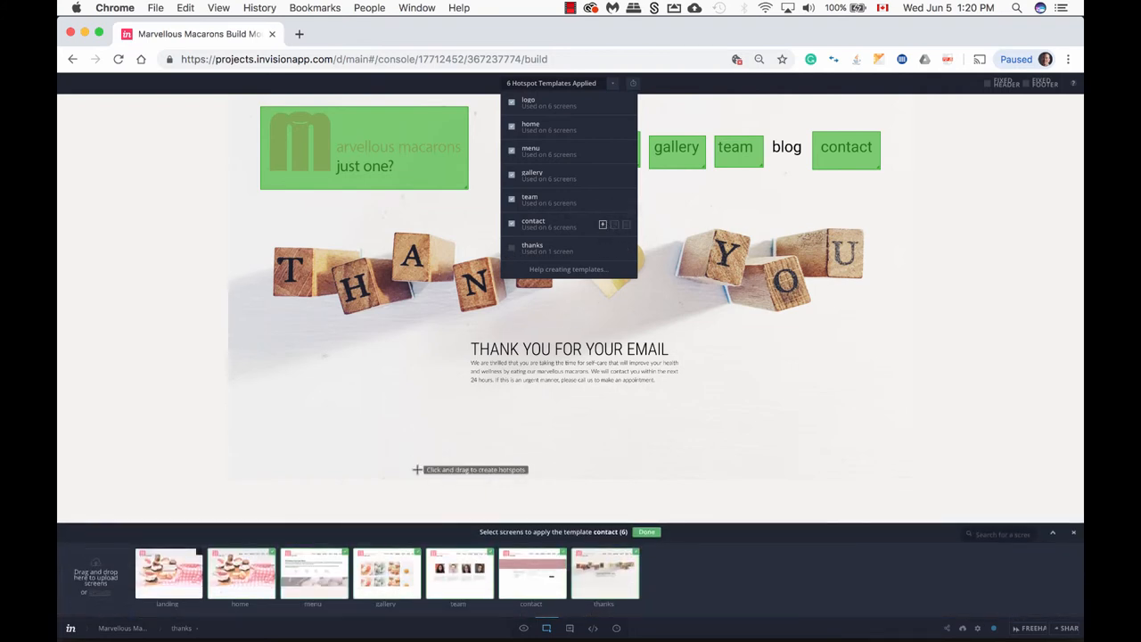
{"action": "left_click", "coordinate": [168, 573]}
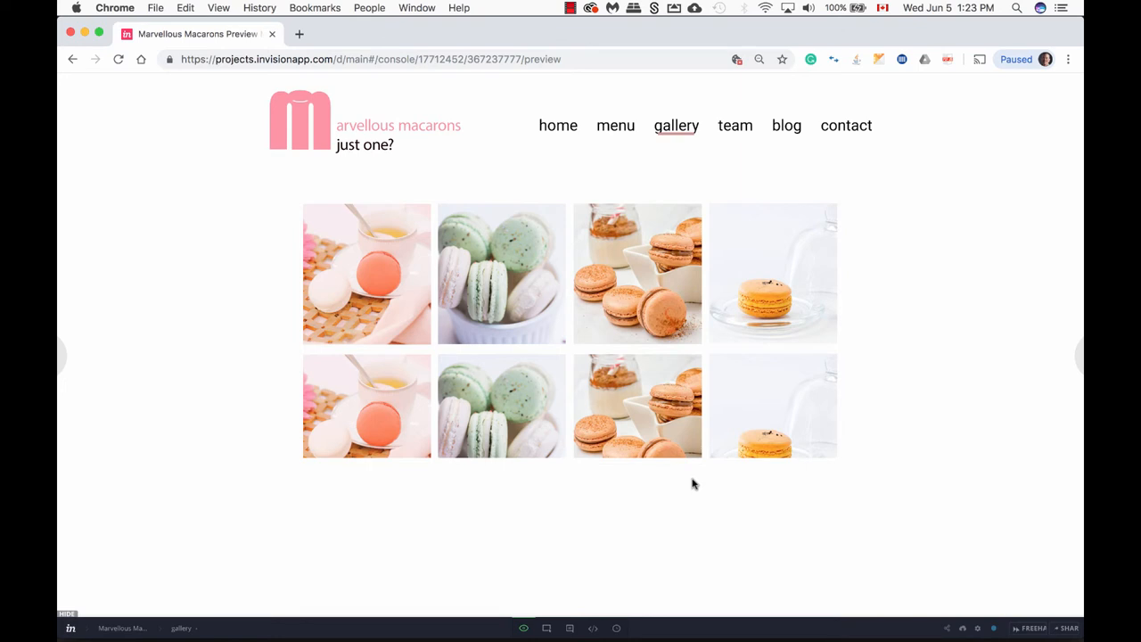
{"action": "mouse_move", "coordinate": [581, 602]}
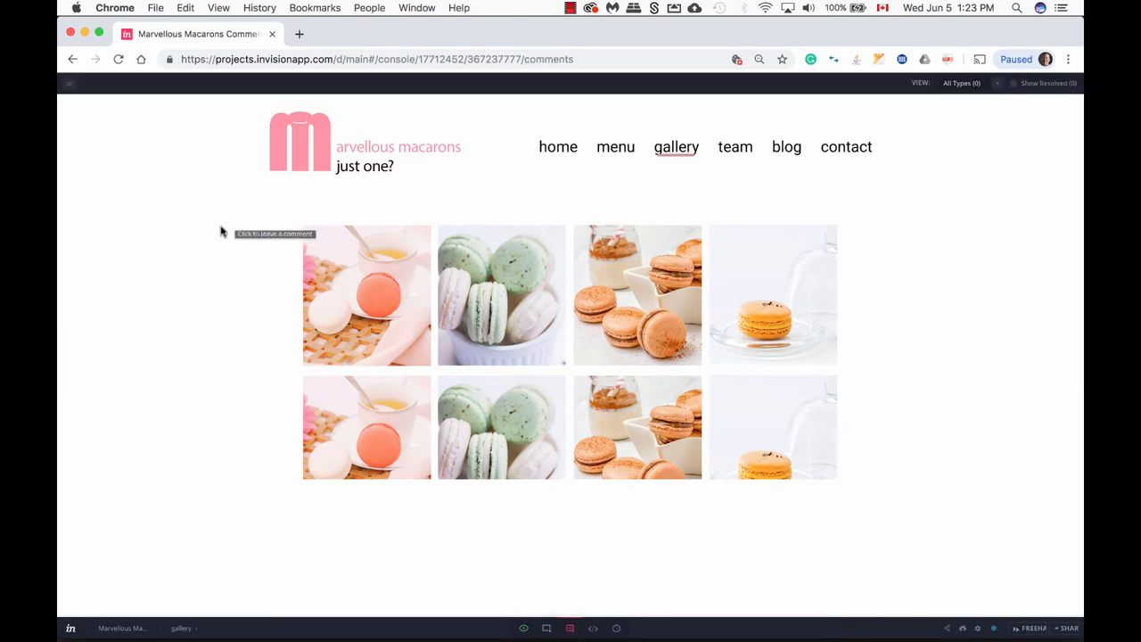
{"action": "mouse_move", "coordinate": [434, 142]}
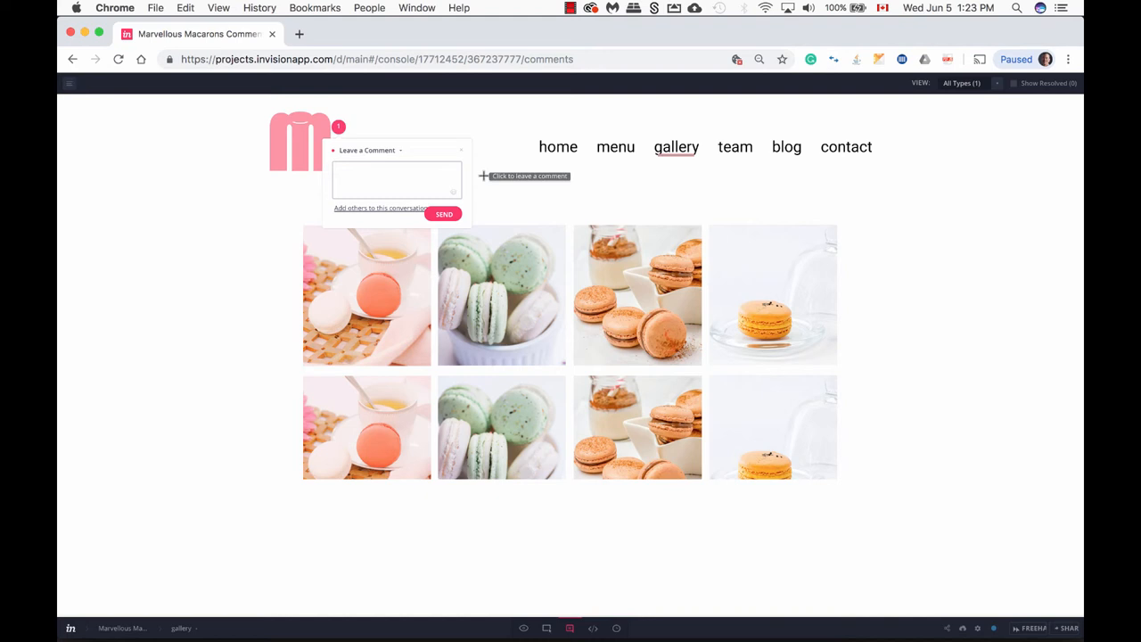
Try a comment 'change color r' on the gallery screen's logo
{"action": "type", "text": "change color r"}
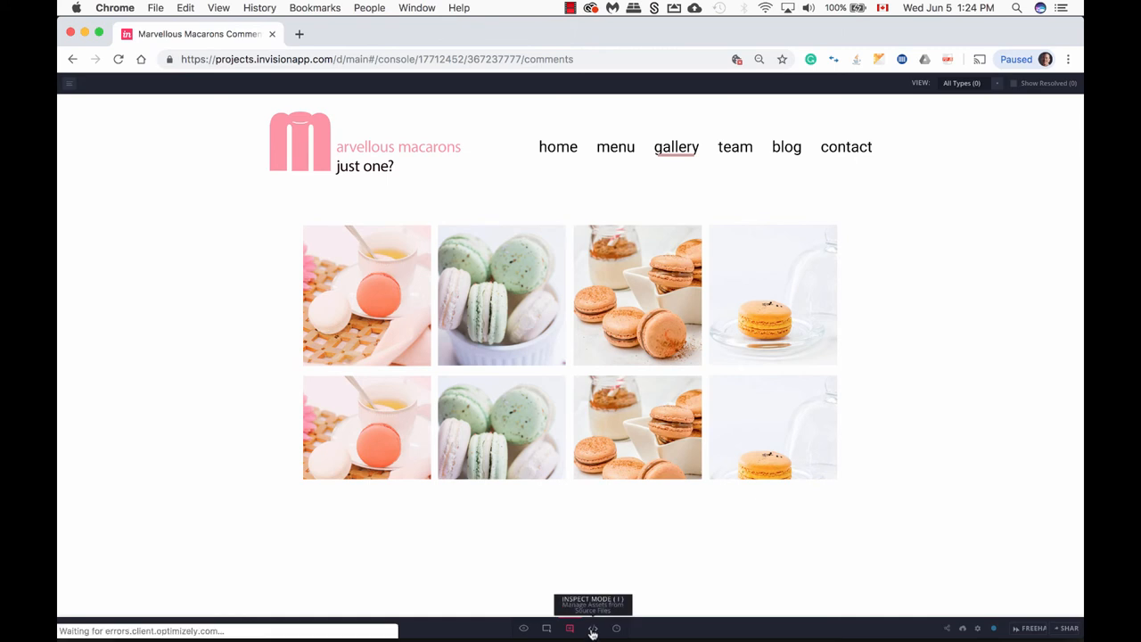
Inspect the navBar and paprika layer specs, then view the gallery's two-version history
{"action": "left_click", "coordinate": [568, 629]}
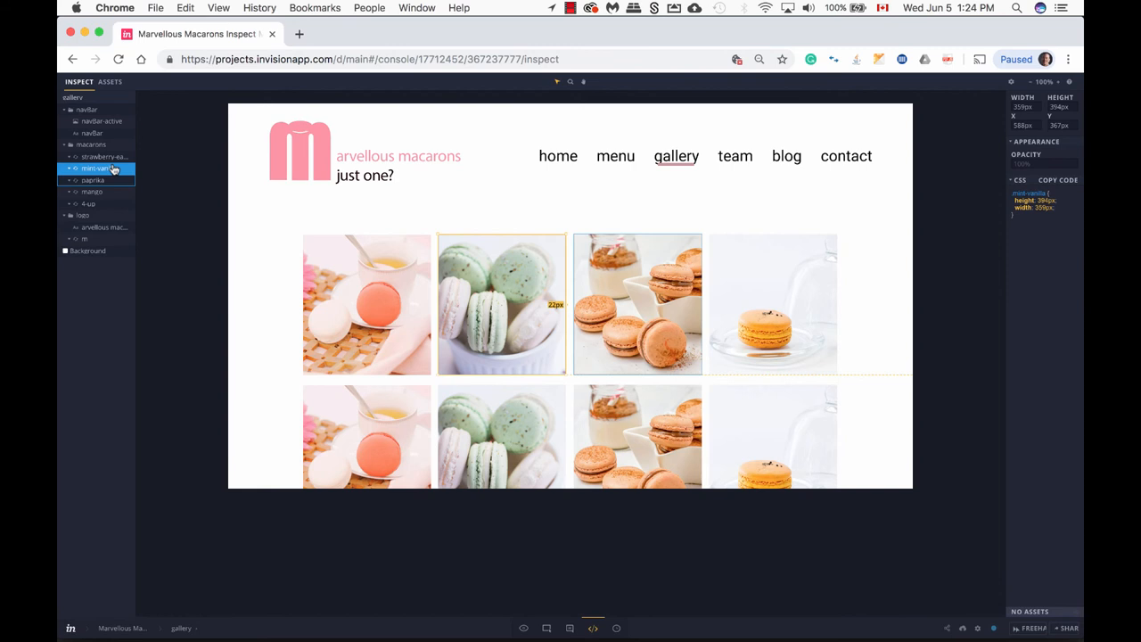
{"action": "left_click", "coordinate": [92, 133]}
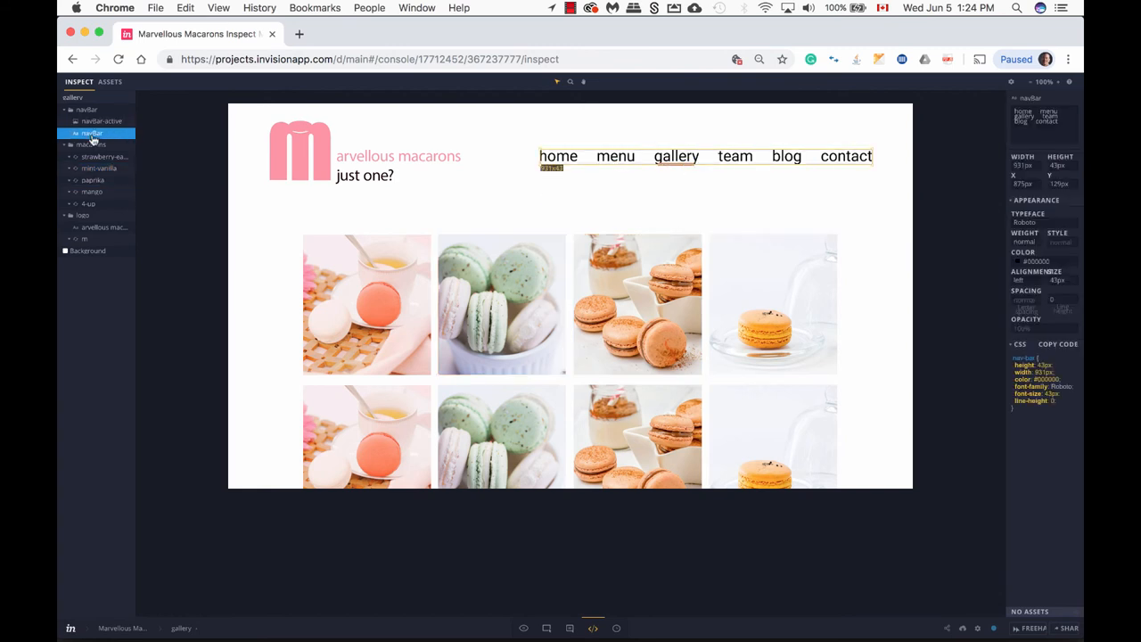
{"action": "left_click", "coordinate": [98, 167]}
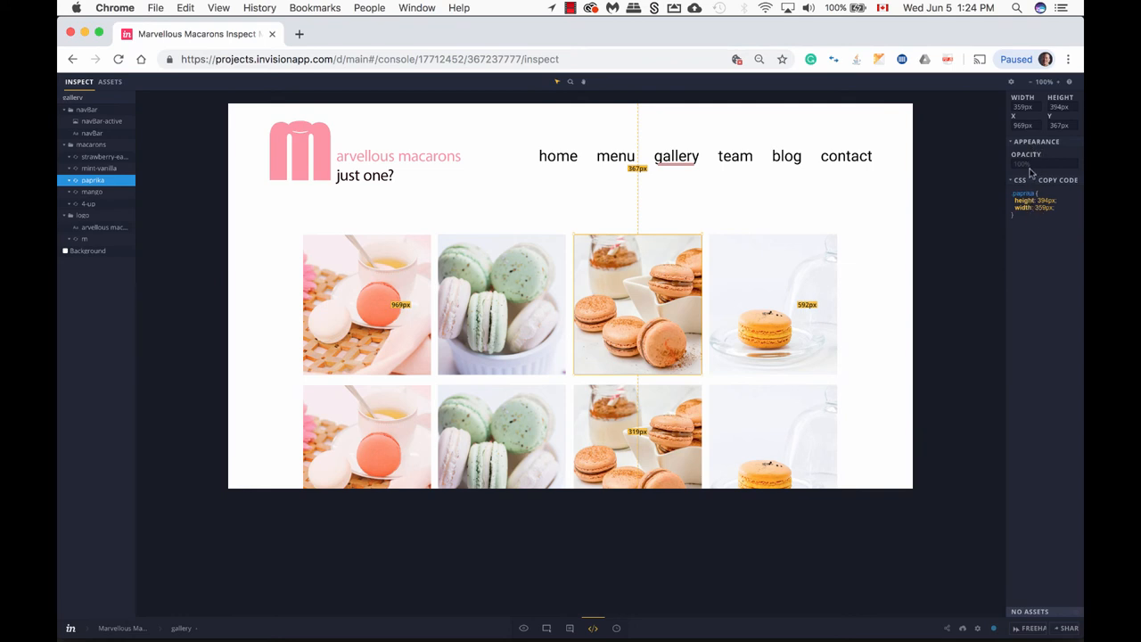
{"action": "mouse_move", "coordinate": [1047, 109]}
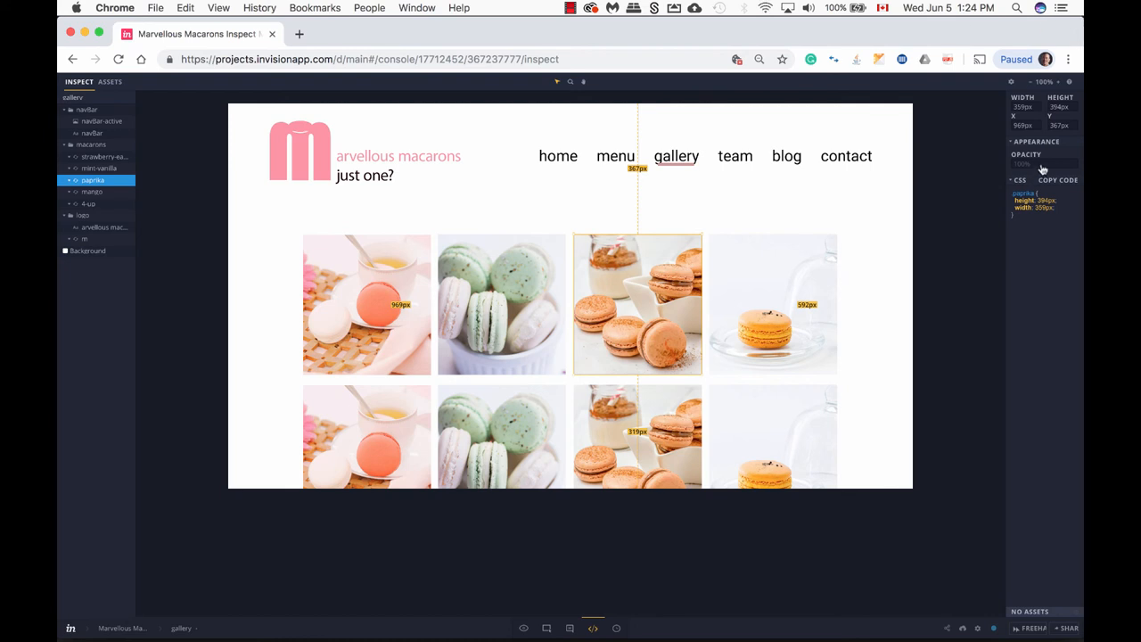
{"action": "left_click", "coordinate": [1058, 181]}
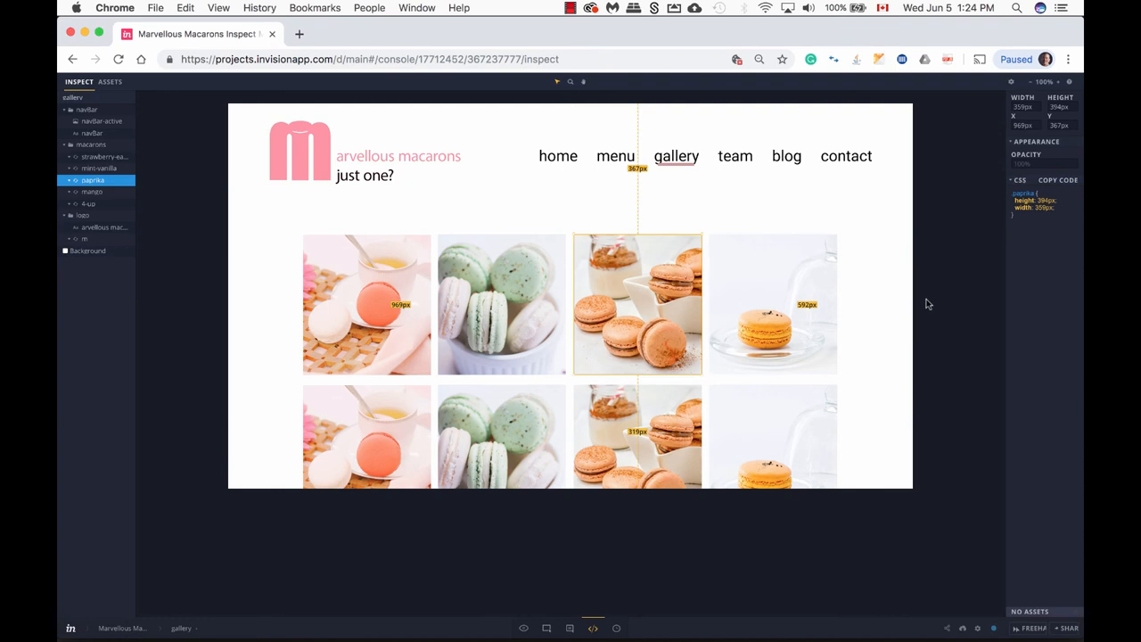
{"action": "mouse_move", "coordinate": [923, 304]}
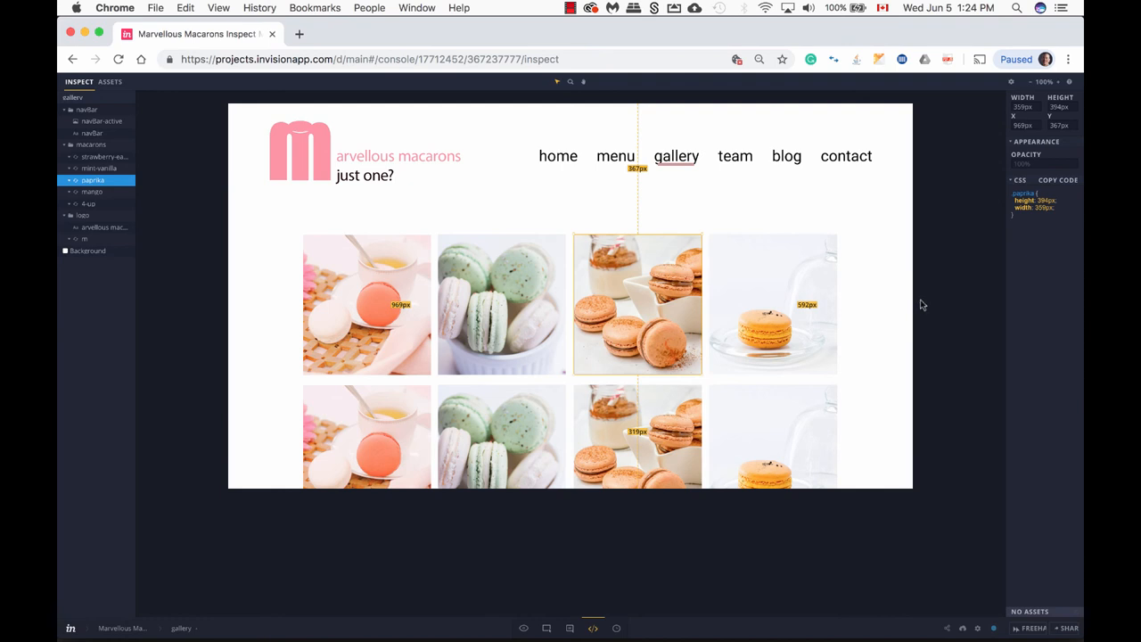
{"action": "mouse_move", "coordinate": [647, 604]}
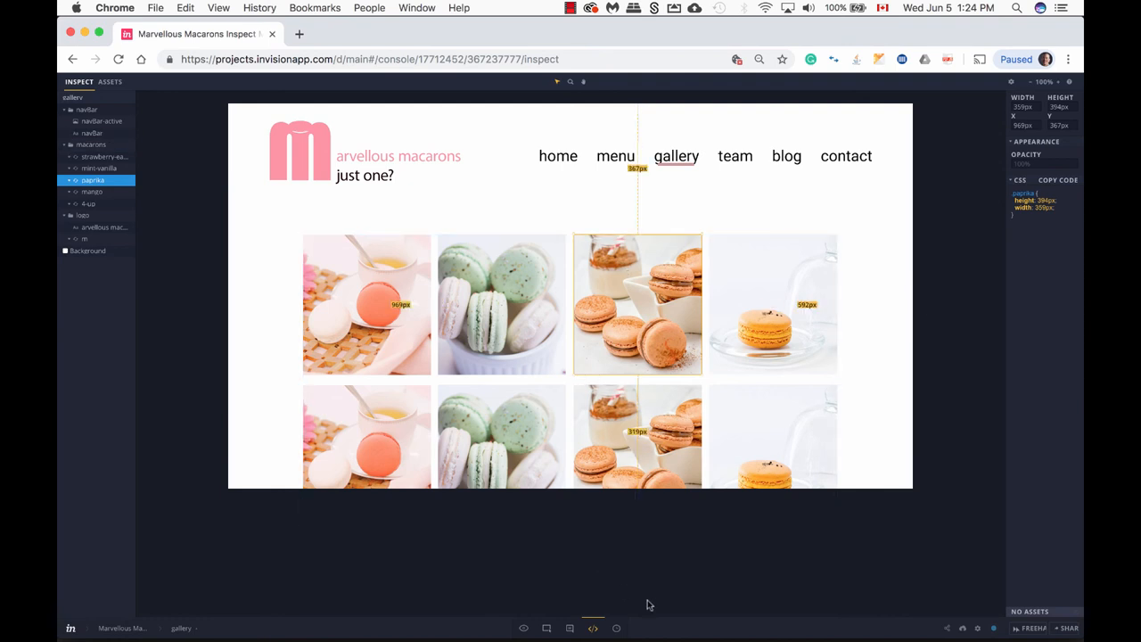
{"action": "mouse_move", "coordinate": [649, 597]}
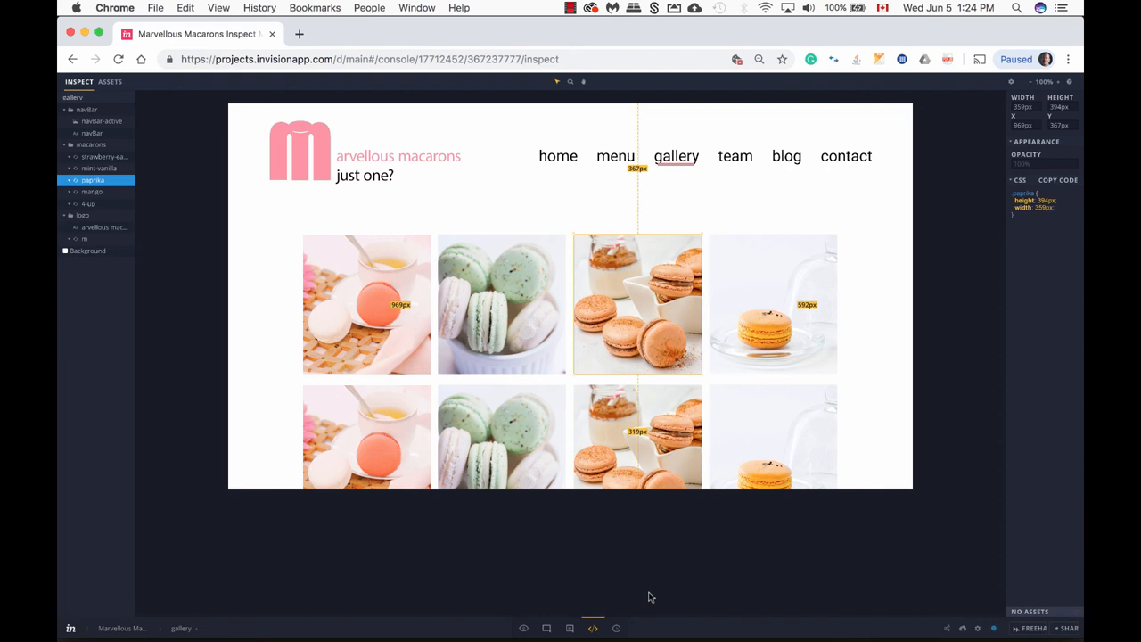
{"action": "mouse_move", "coordinate": [661, 599]}
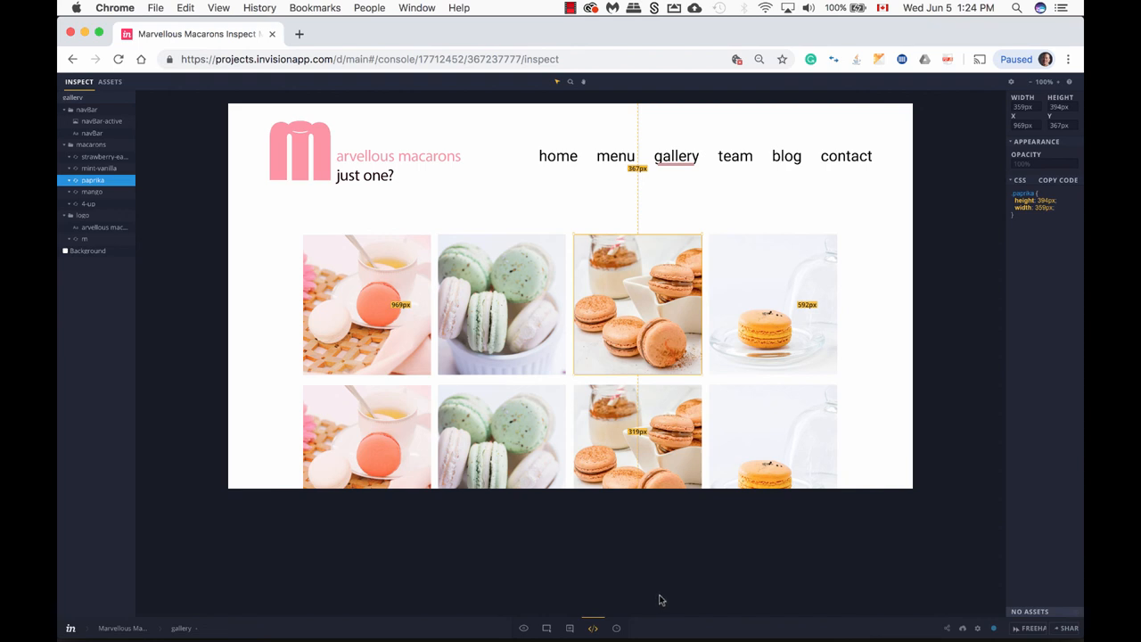
{"action": "mouse_move", "coordinate": [615, 628]}
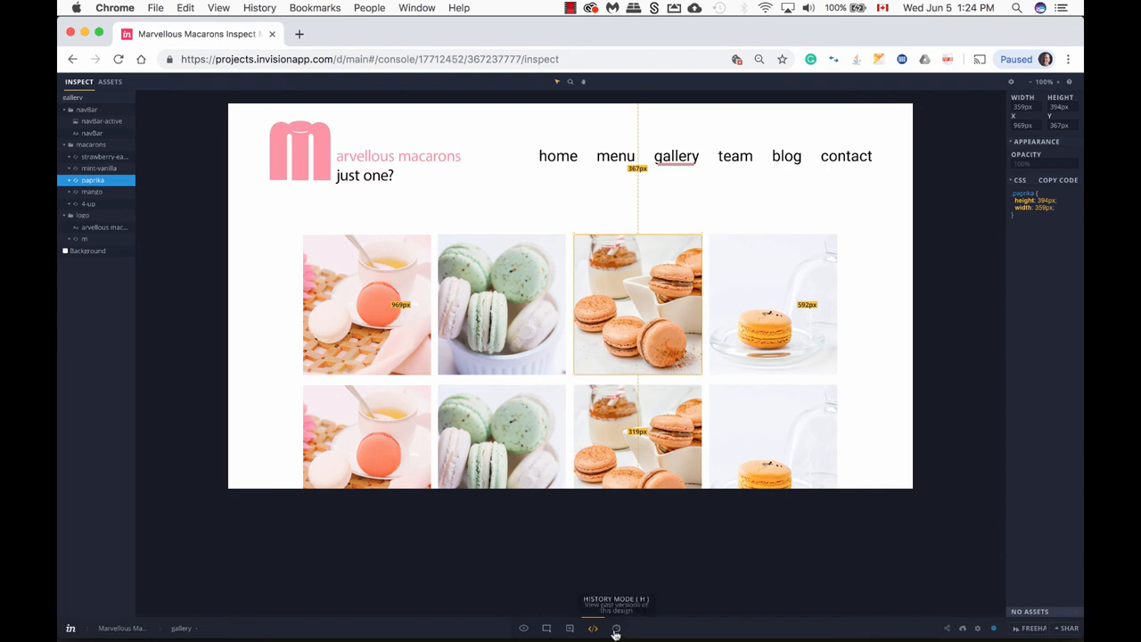
{"action": "left_click", "coordinate": [616, 628]}
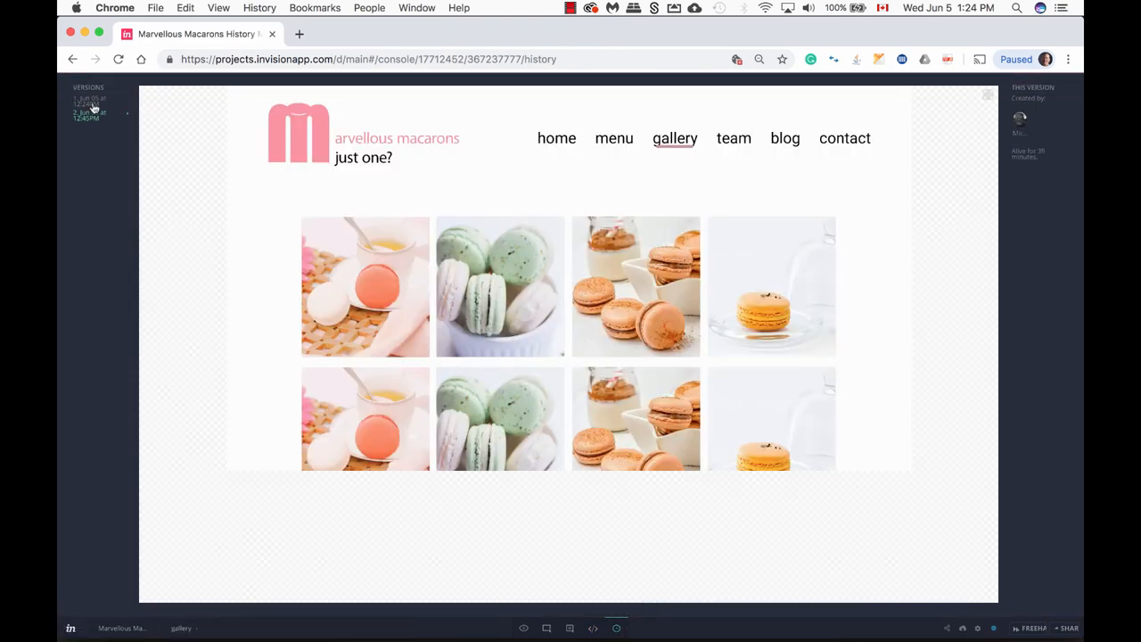
{"action": "mouse_move", "coordinate": [106, 143]}
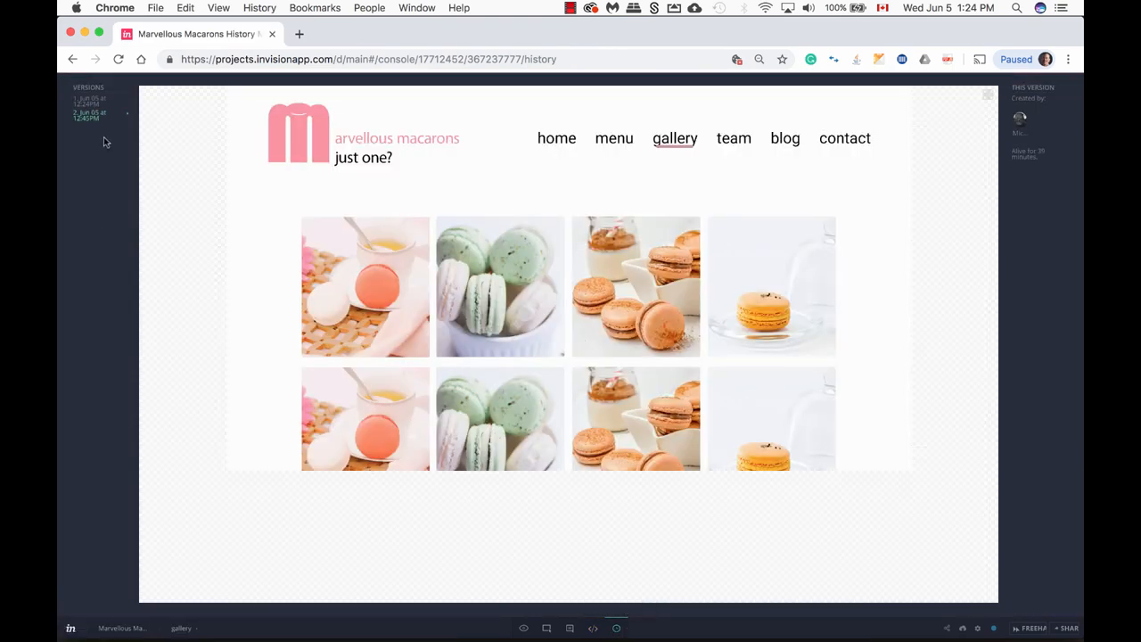